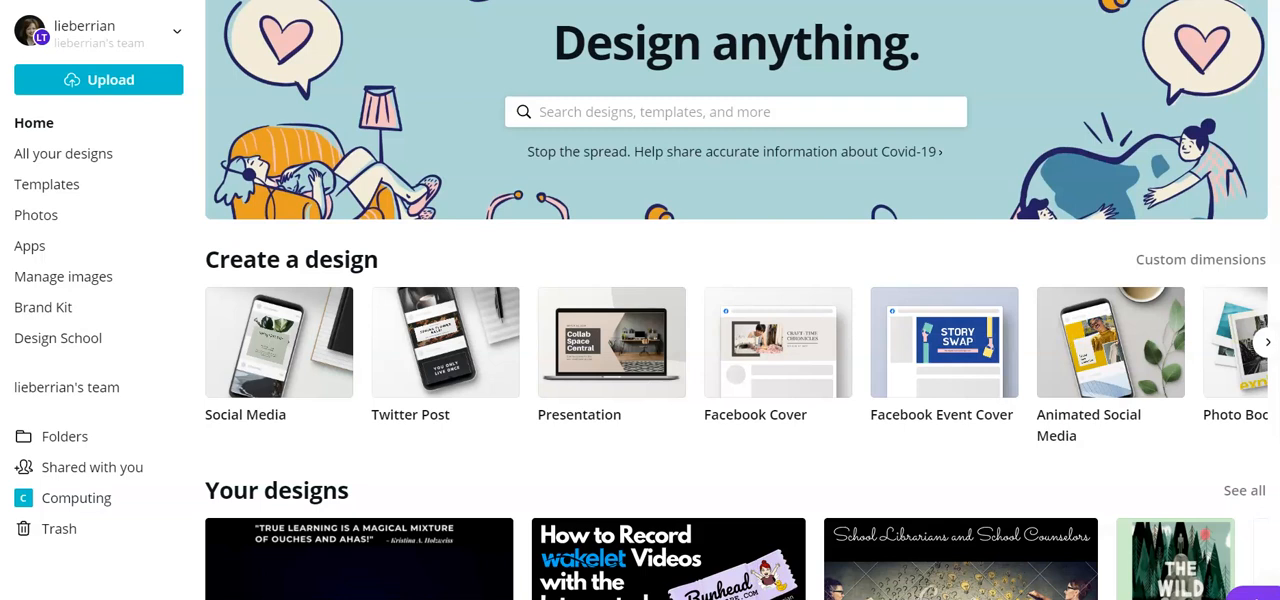
Step: Create a new blank square Social Media design from the Canva home page
left_click(278, 342)
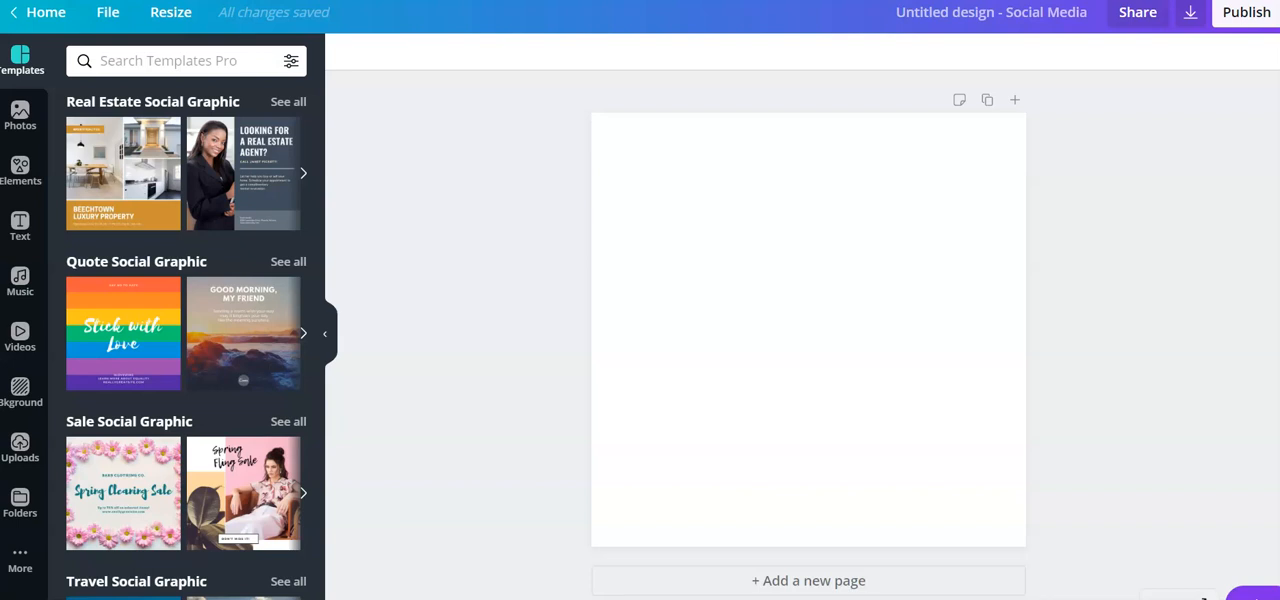
Step: Add a heading text box holding the J.K. Rowling quote at size 24
left_click(20, 227)
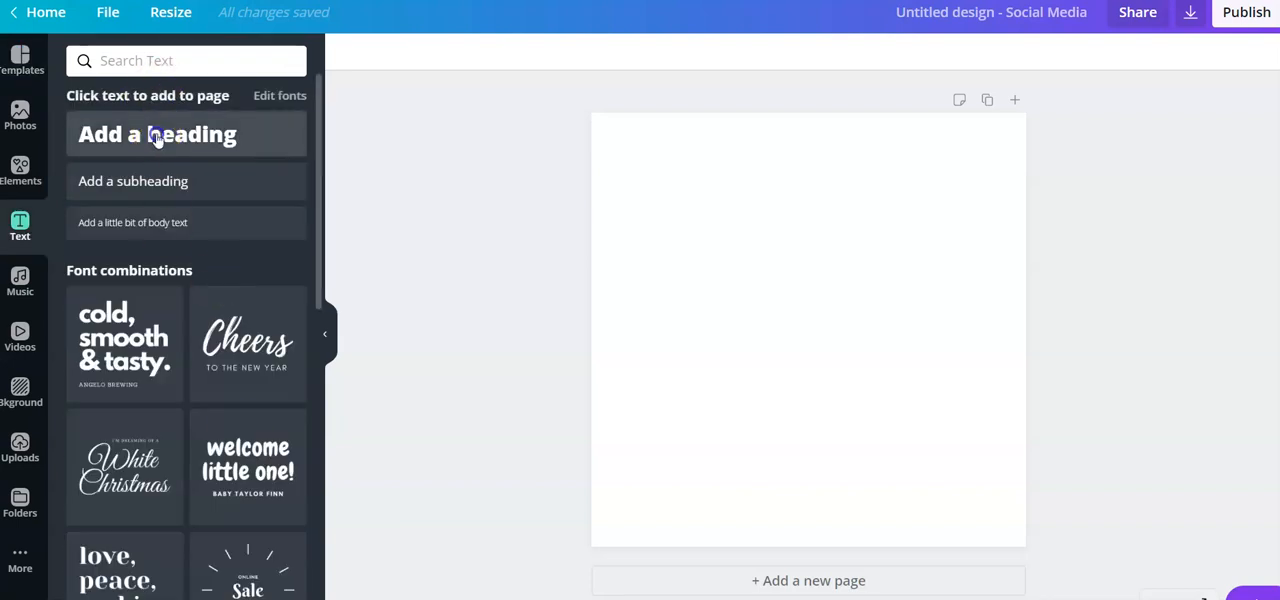
left_click(157, 134)
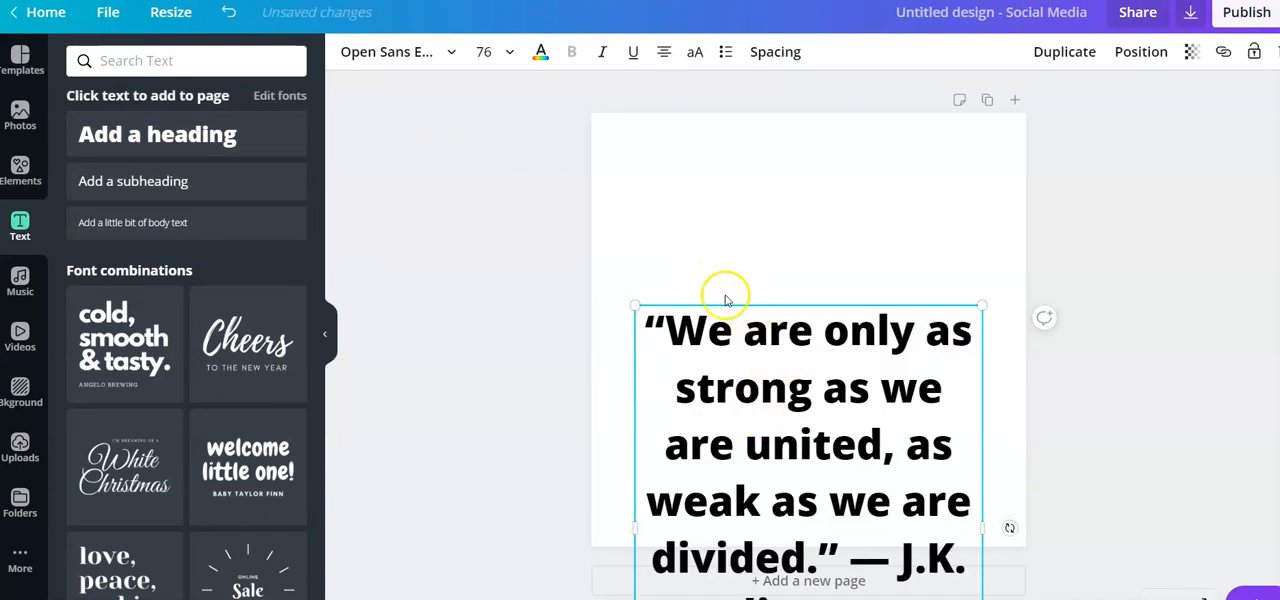
left_click(509, 51)
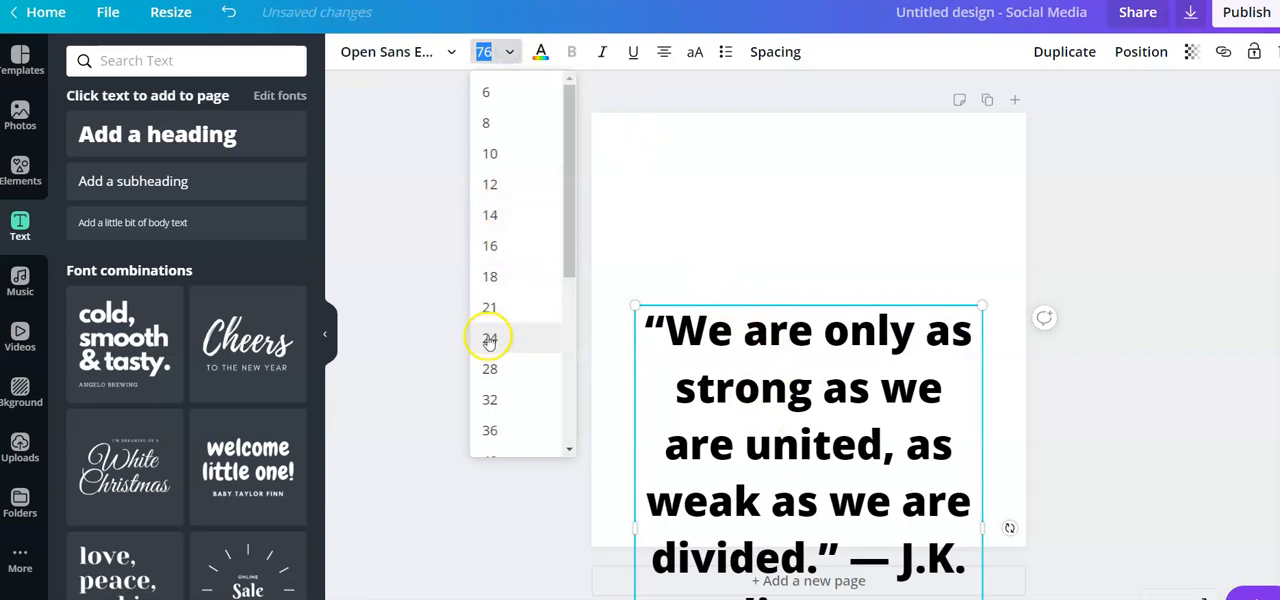
left_click(490, 337)
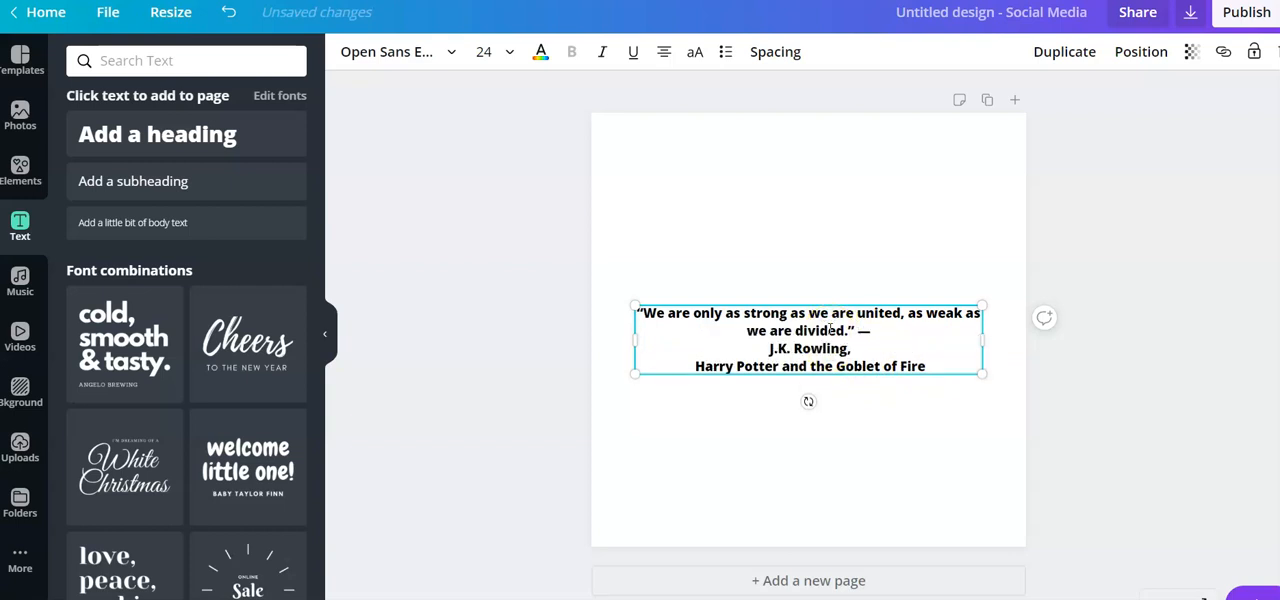
Step: Resize the quote text, trying 42 and settling on 36, to fit four lines
left_click(509, 51)
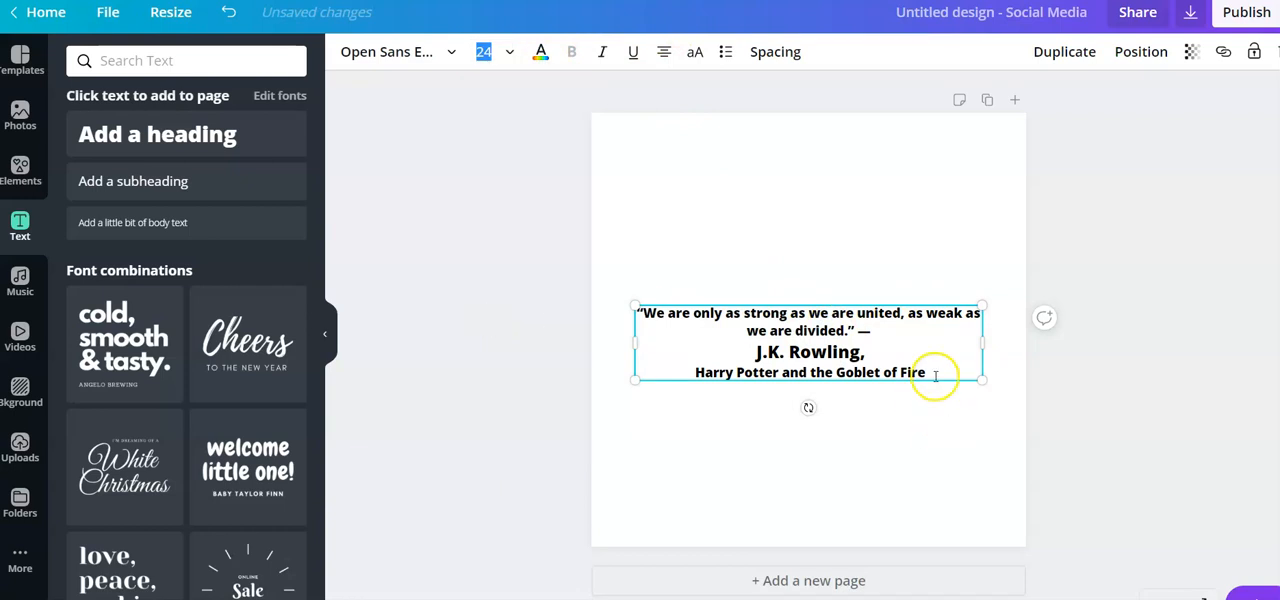
triple_click(809, 342)
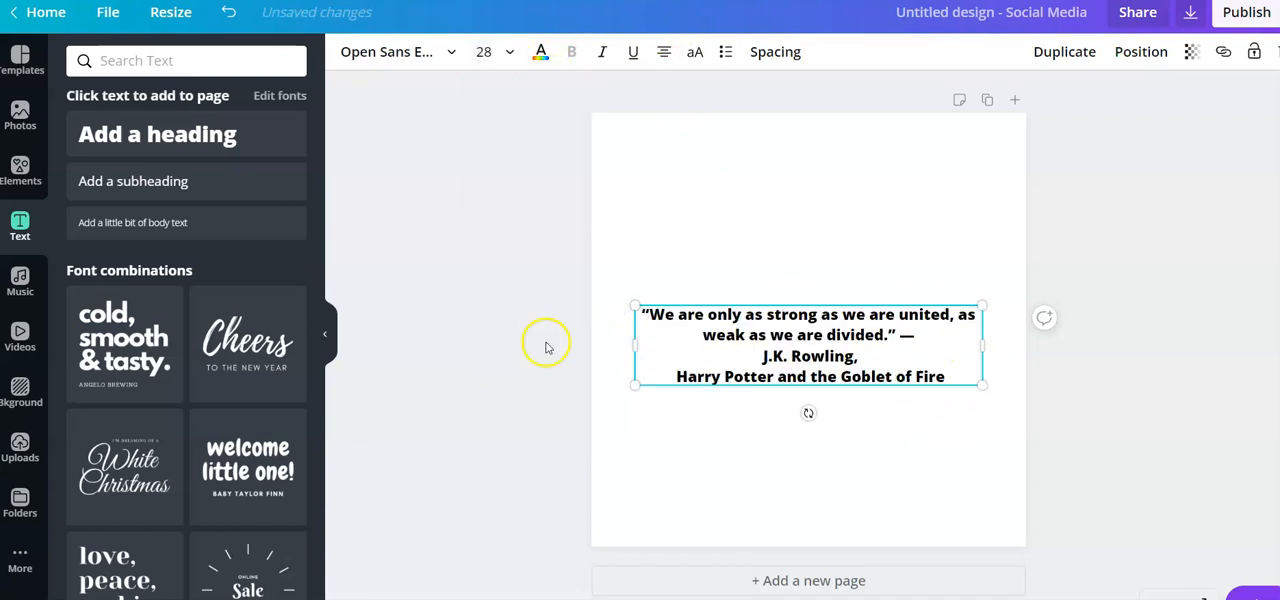
left_click(484, 51)
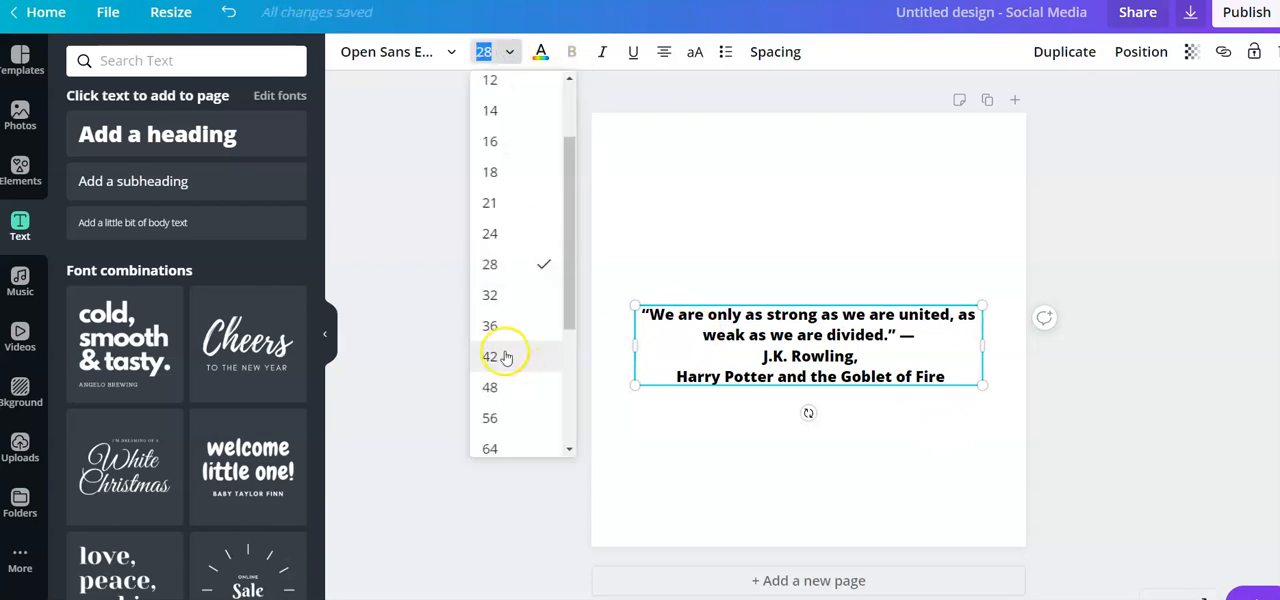
left_click(490, 356)
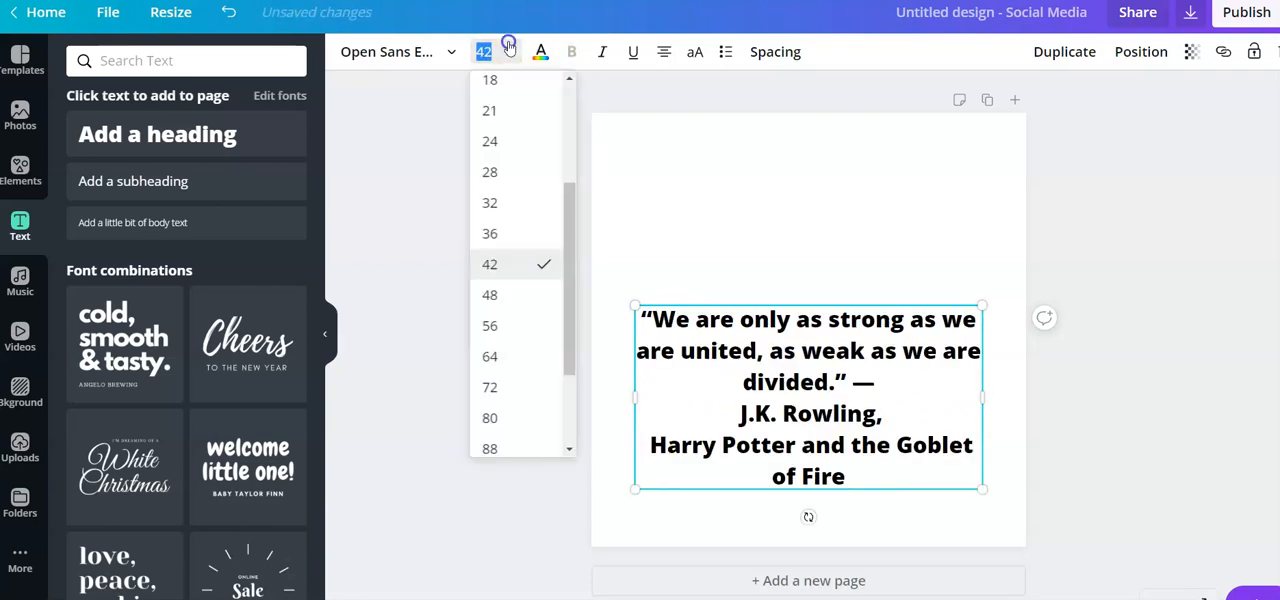
left_click(489, 233)
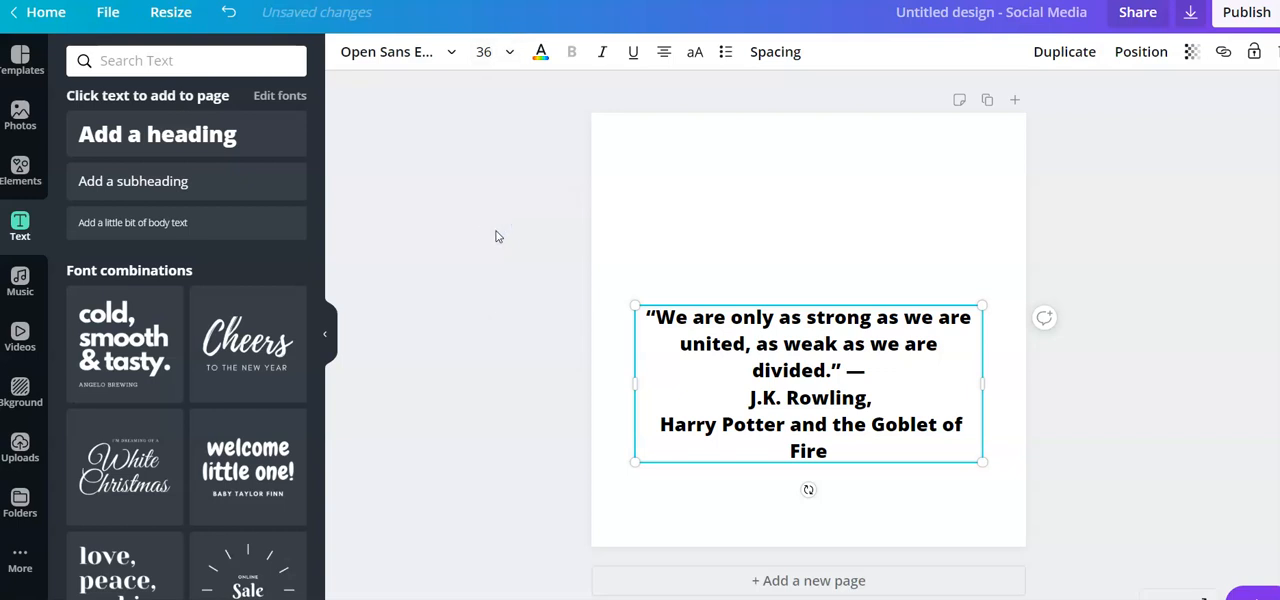
left_click(483, 51)
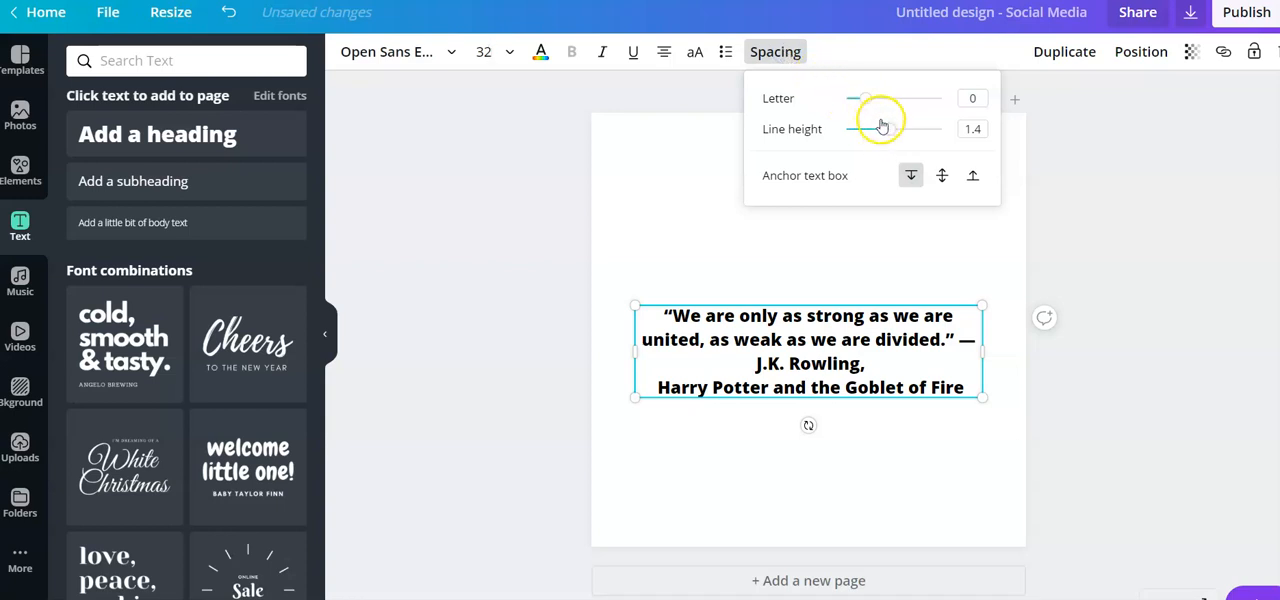
mouse_move(865, 98)
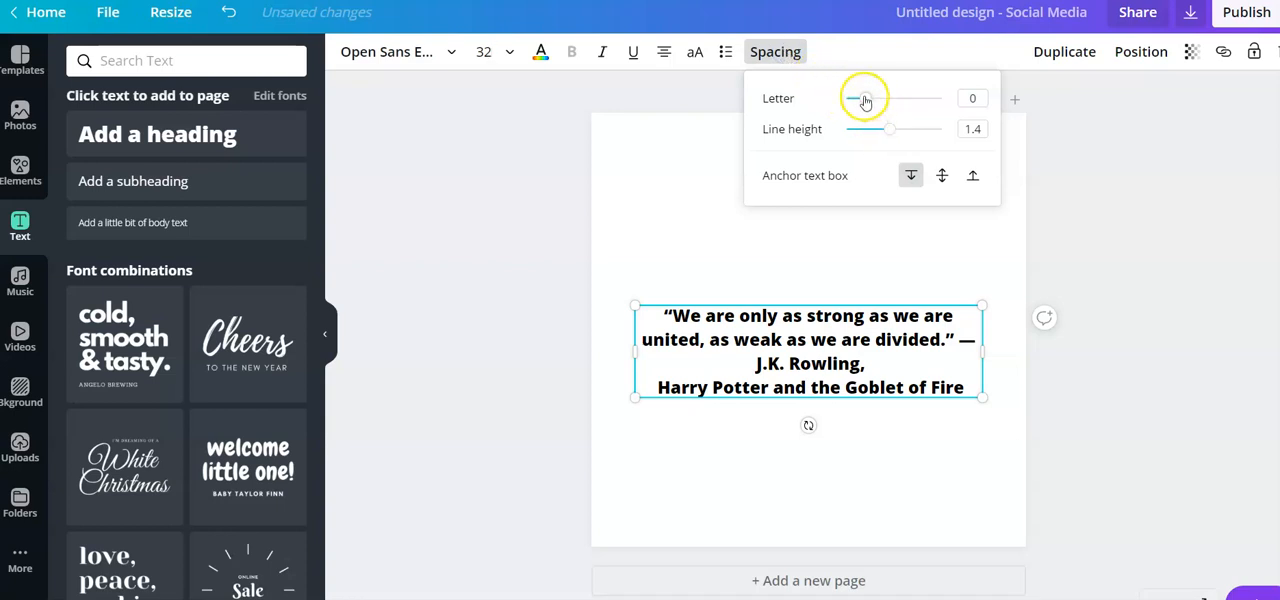
Step: Tighten the quote's letter spacing and set it in the all-caps Gagalin font
left_click_drag(865, 98, 853, 98)
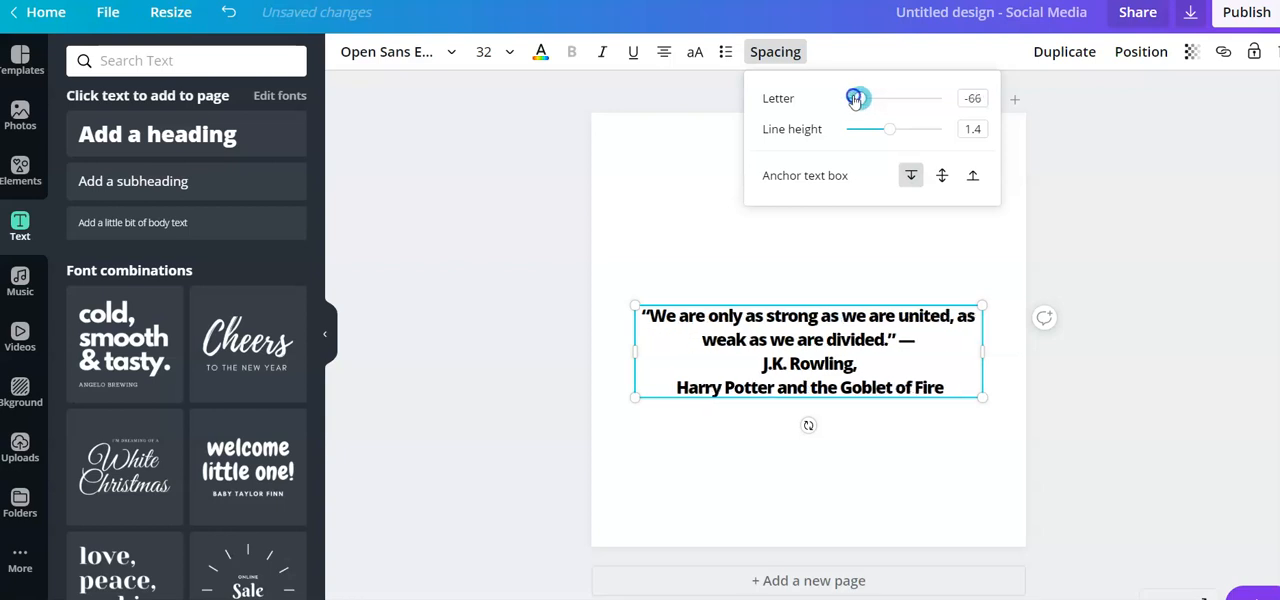
left_click(995, 195)
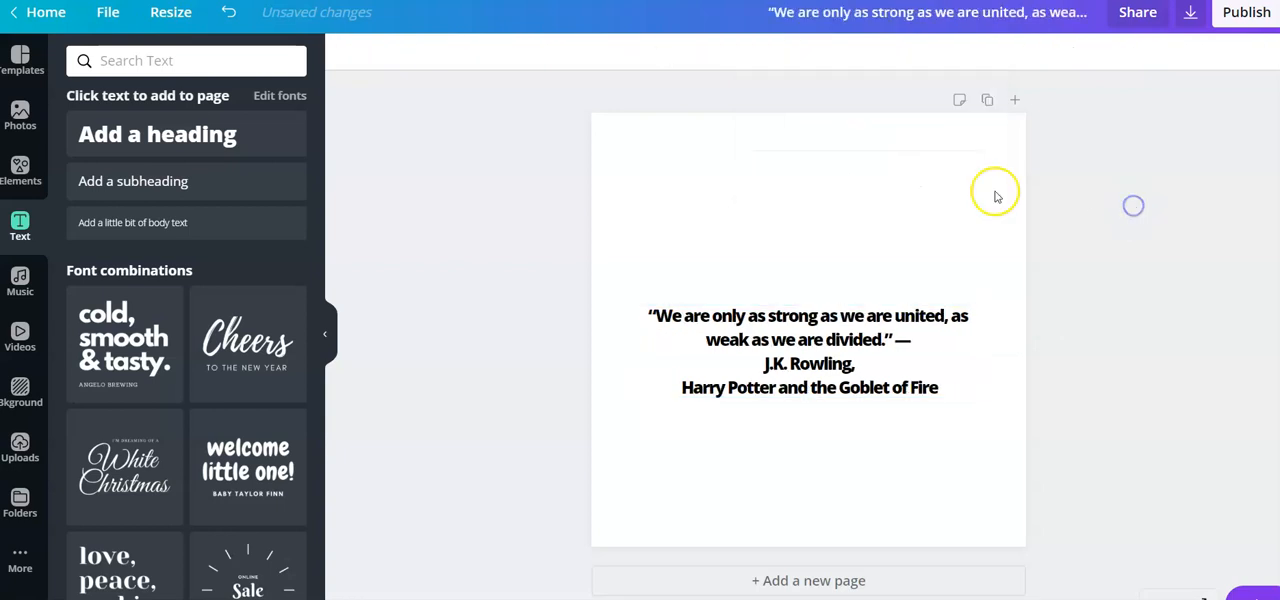
right_click(808, 350)
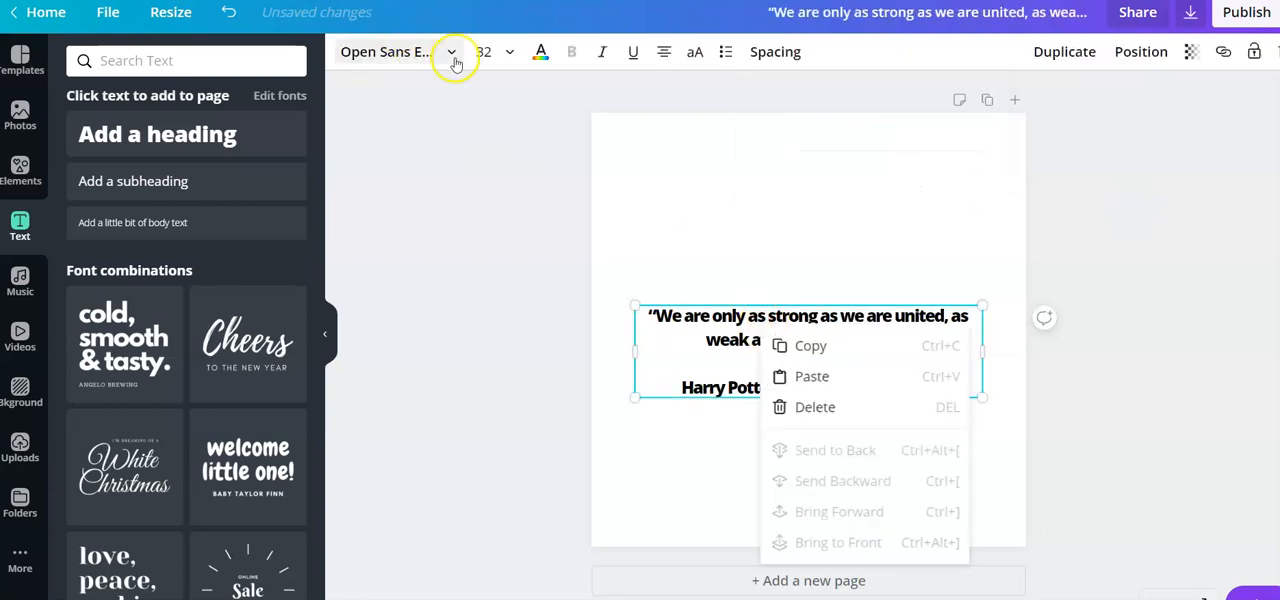
left_click(451, 51)
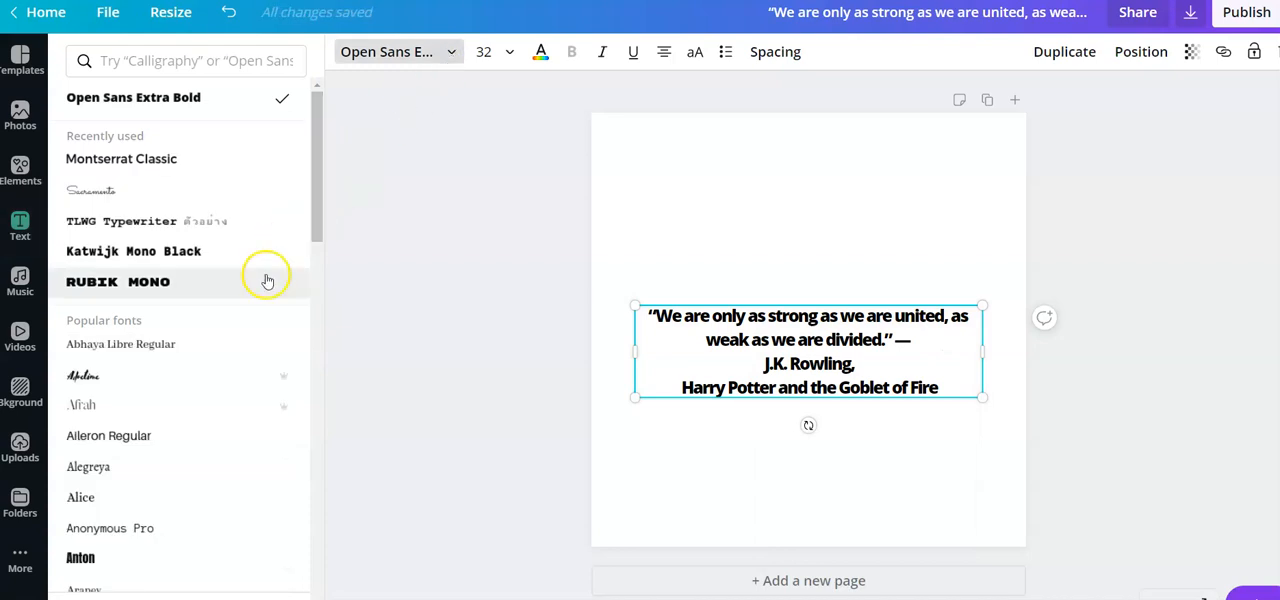
scroll("down", 3)
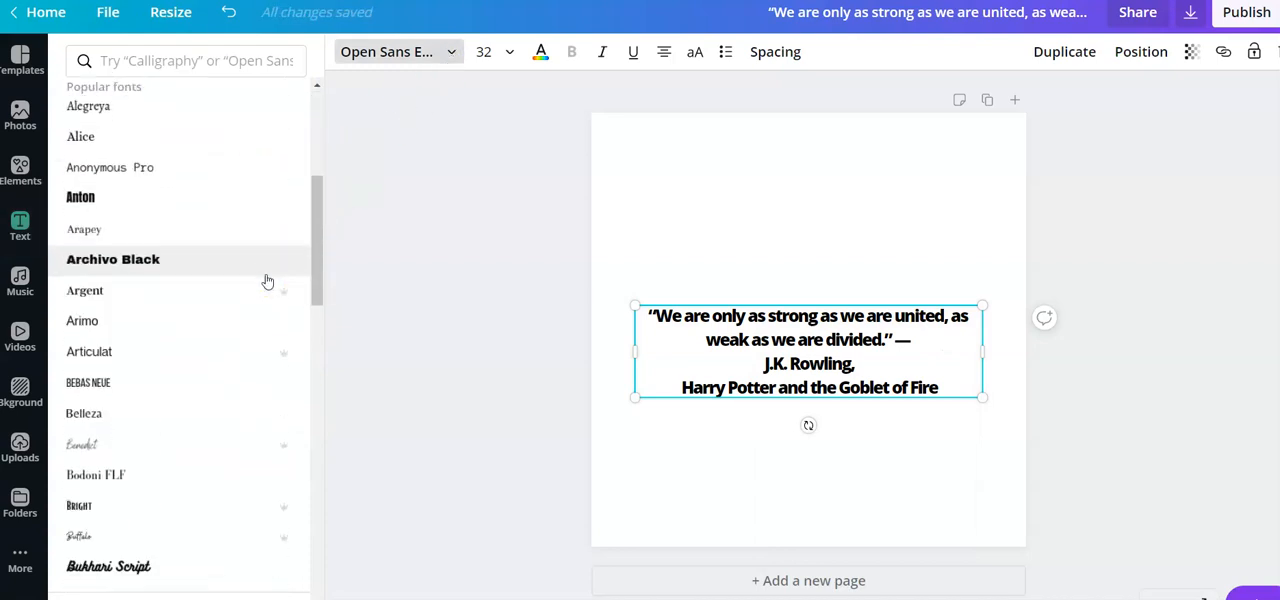
scroll("down", 3)
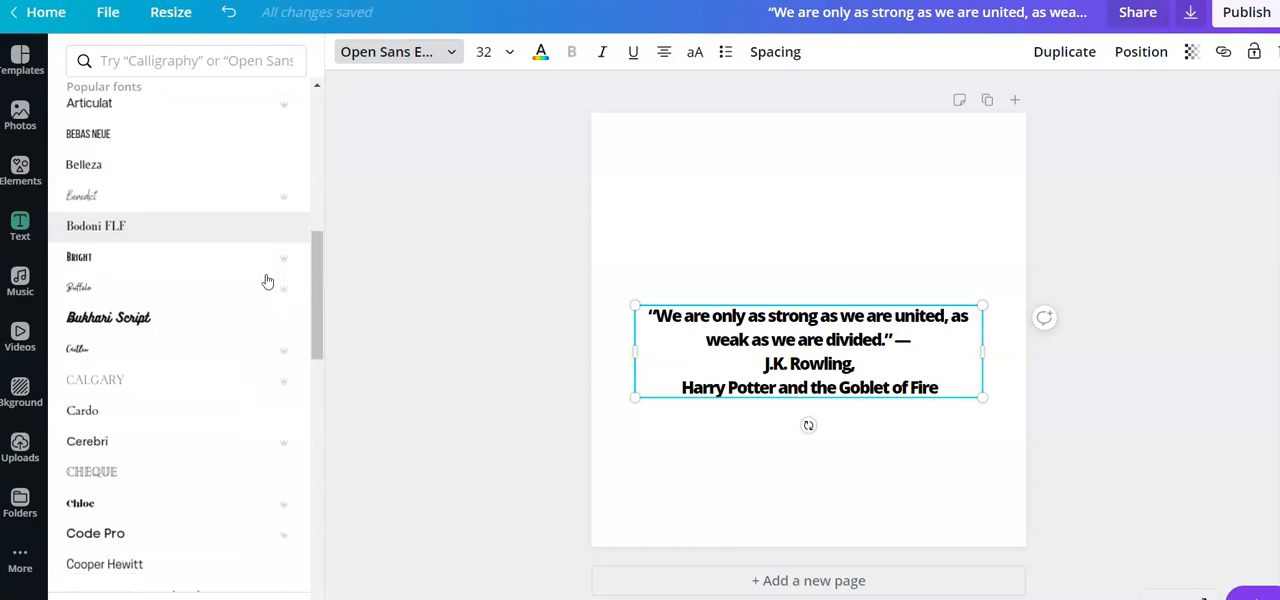
scroll("down", 3)
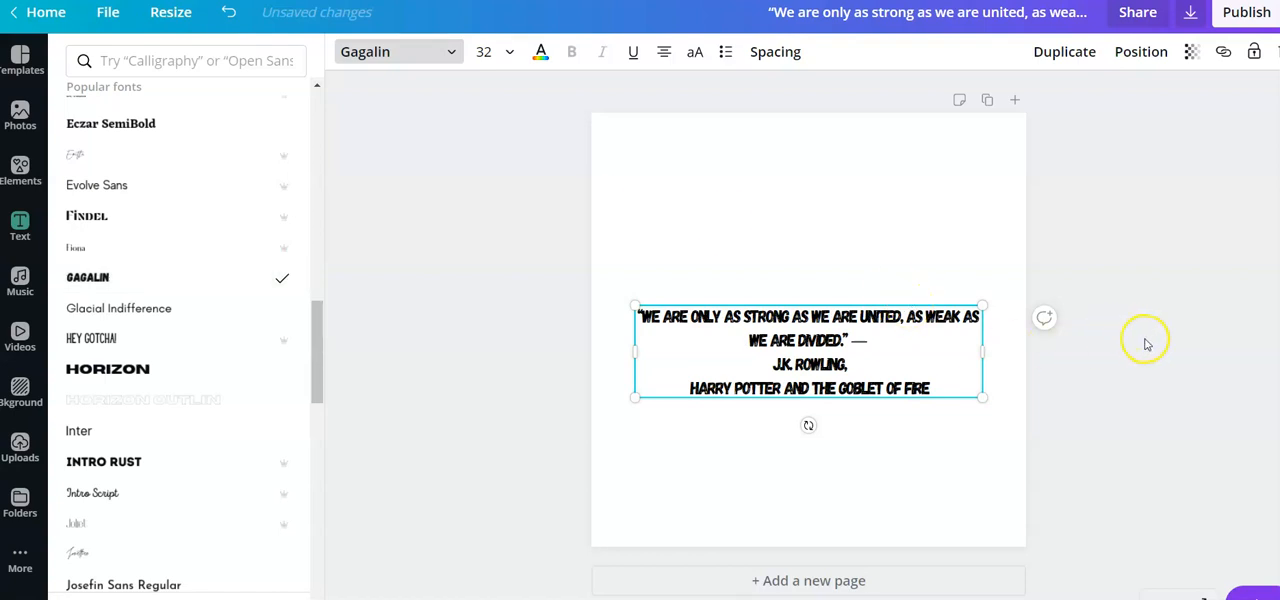
left_click(20, 225)
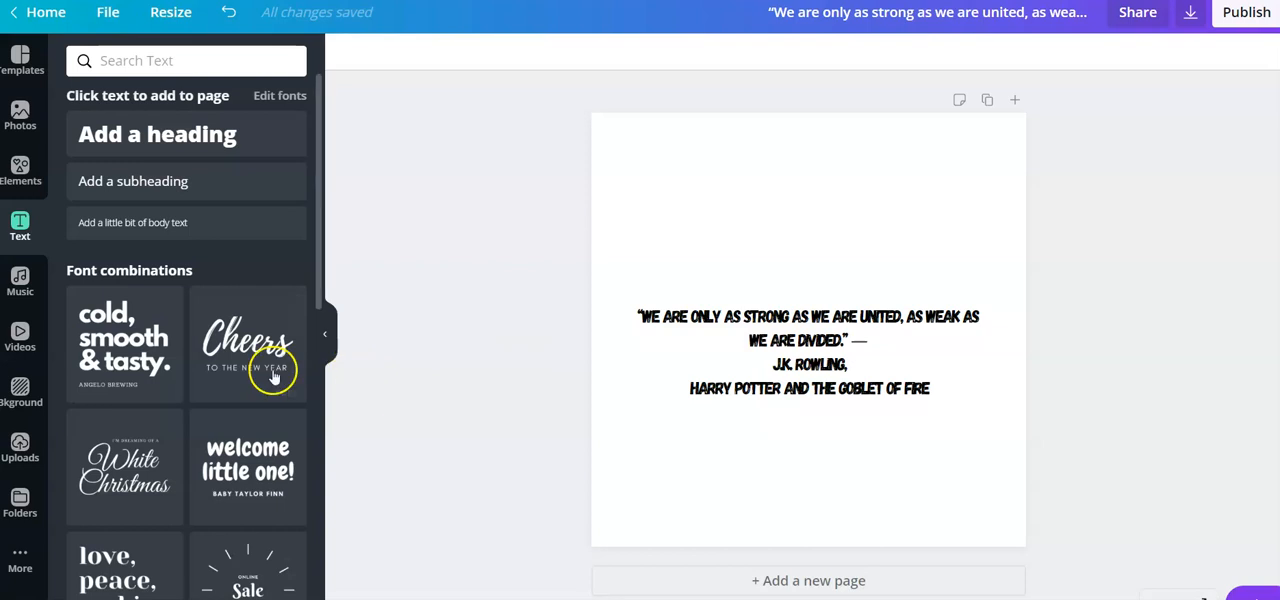
Step: Search stock videos for 'united' and place the stacked-hands clip behind the quote
left_click(20, 335)
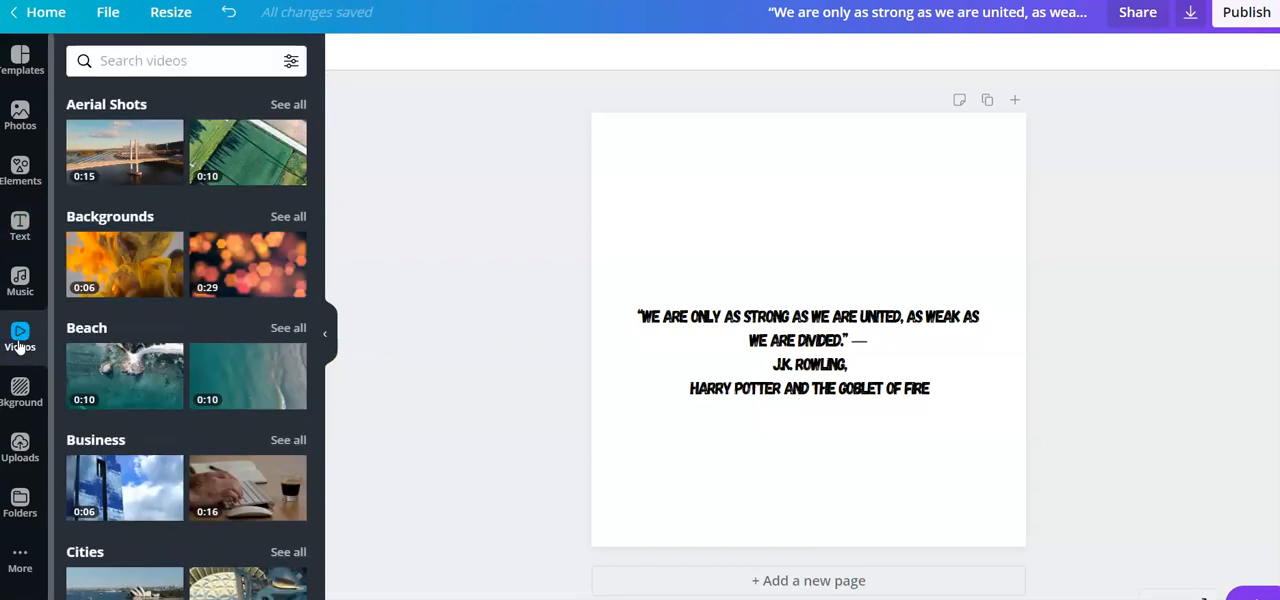
left_click(150, 60)
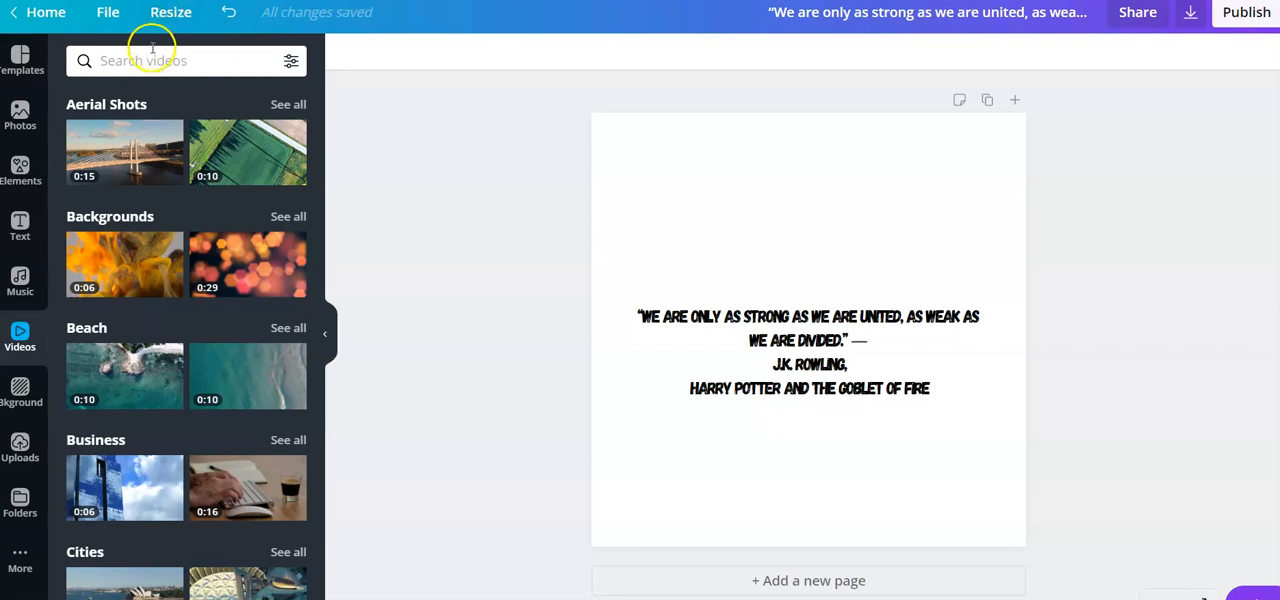
left_click(150, 60)
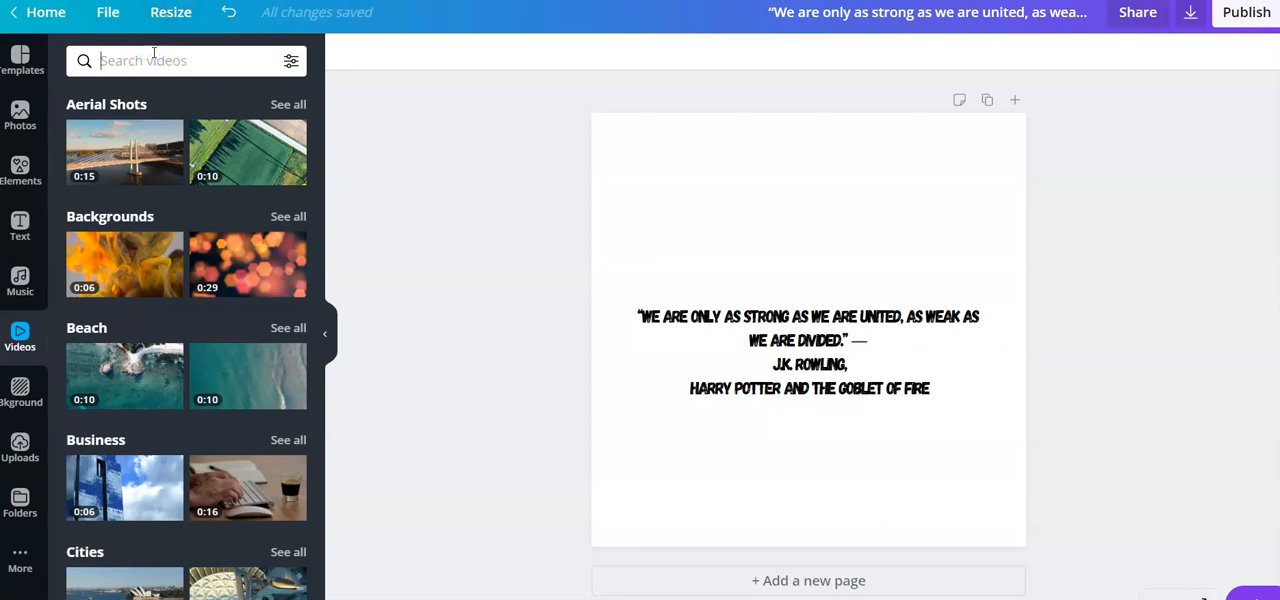
type("united")
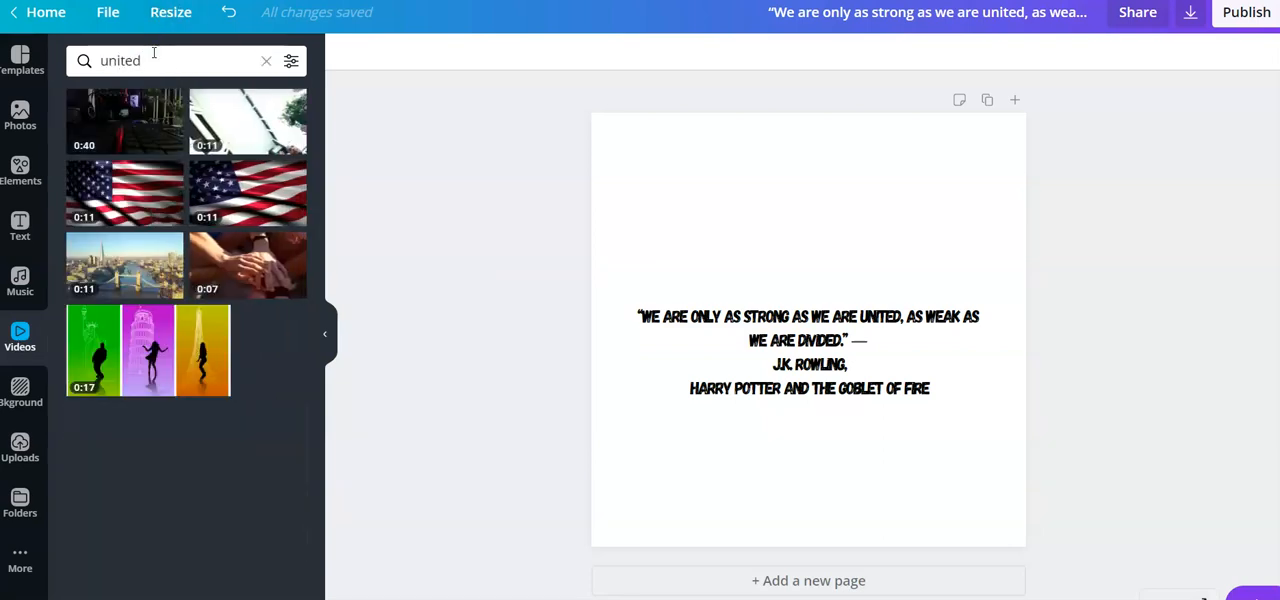
mouse_move(252, 217)
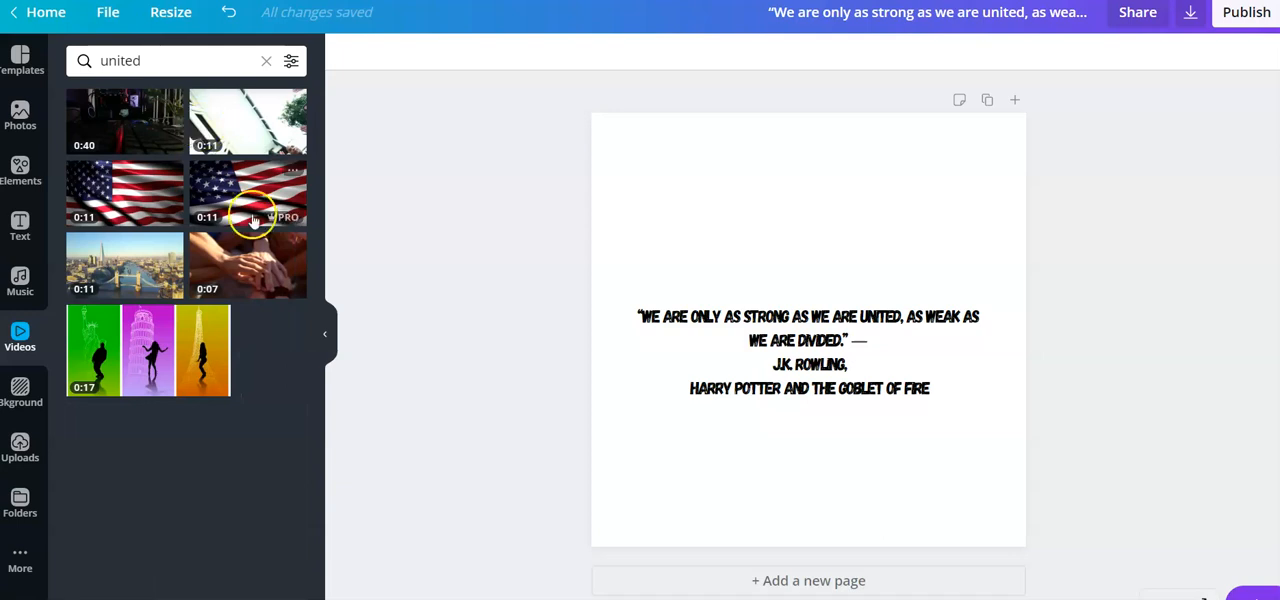
left_click(247, 265)
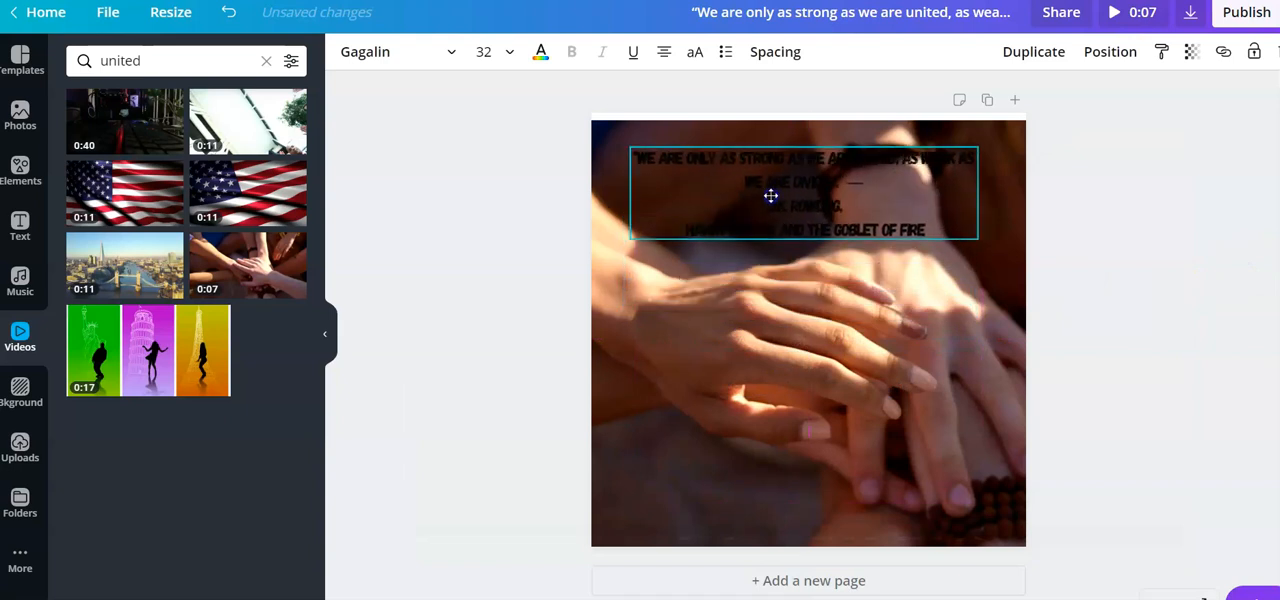
Step: Move the quote text up near the top of the hands video
left_click_drag(771, 196, 785, 188)
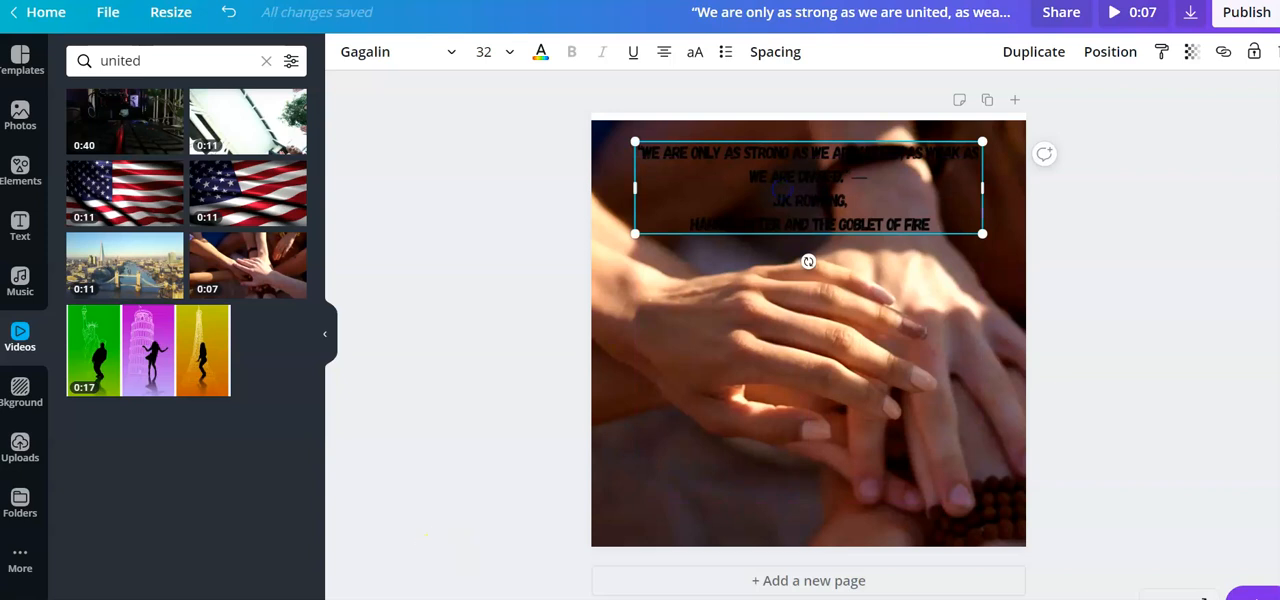
left_click(1191, 51)
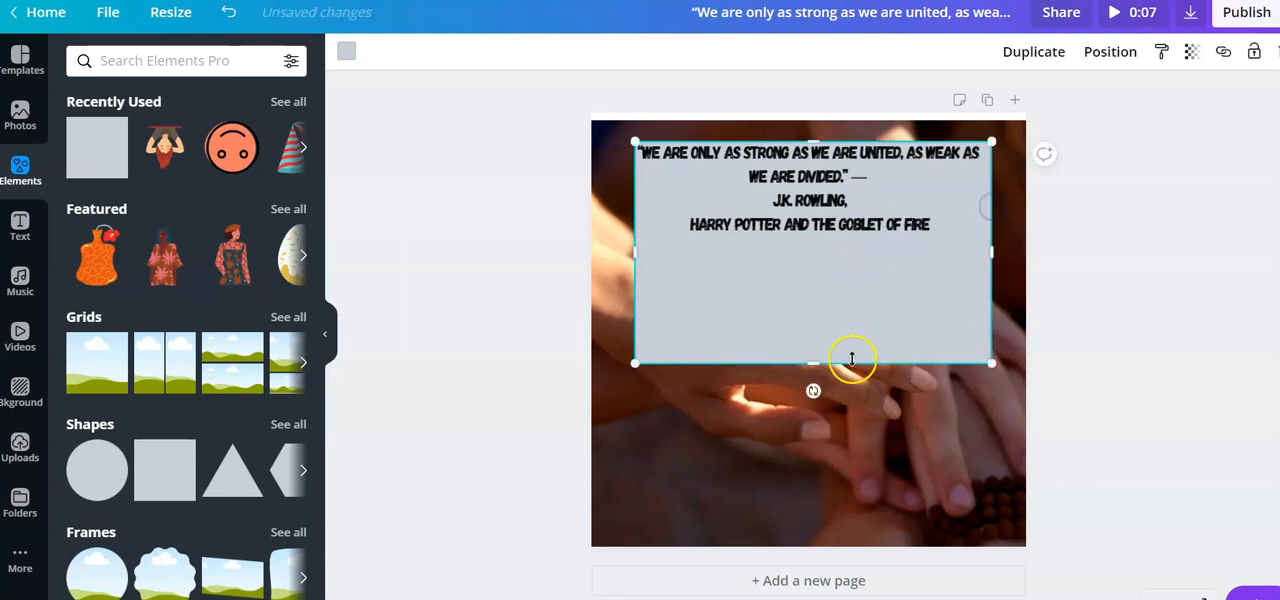
Step: Shrink the rectangle's height to fit the quote and recolour it white
left_click_drag(813, 363, 813, 251)
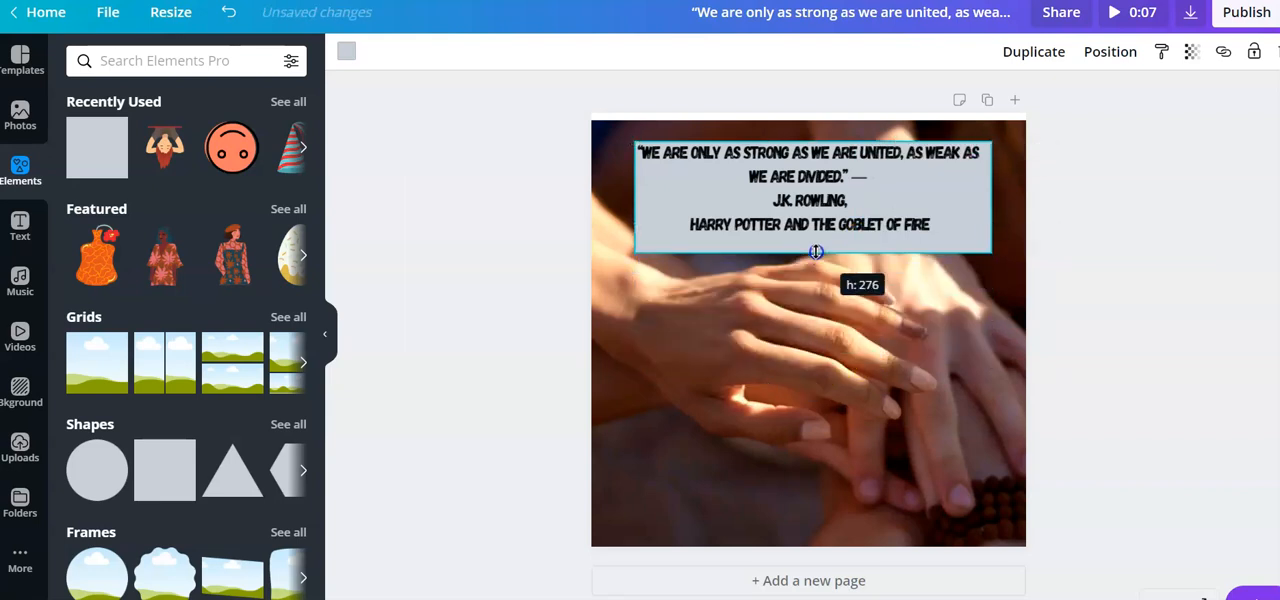
left_click_drag(815, 252, 815, 248)
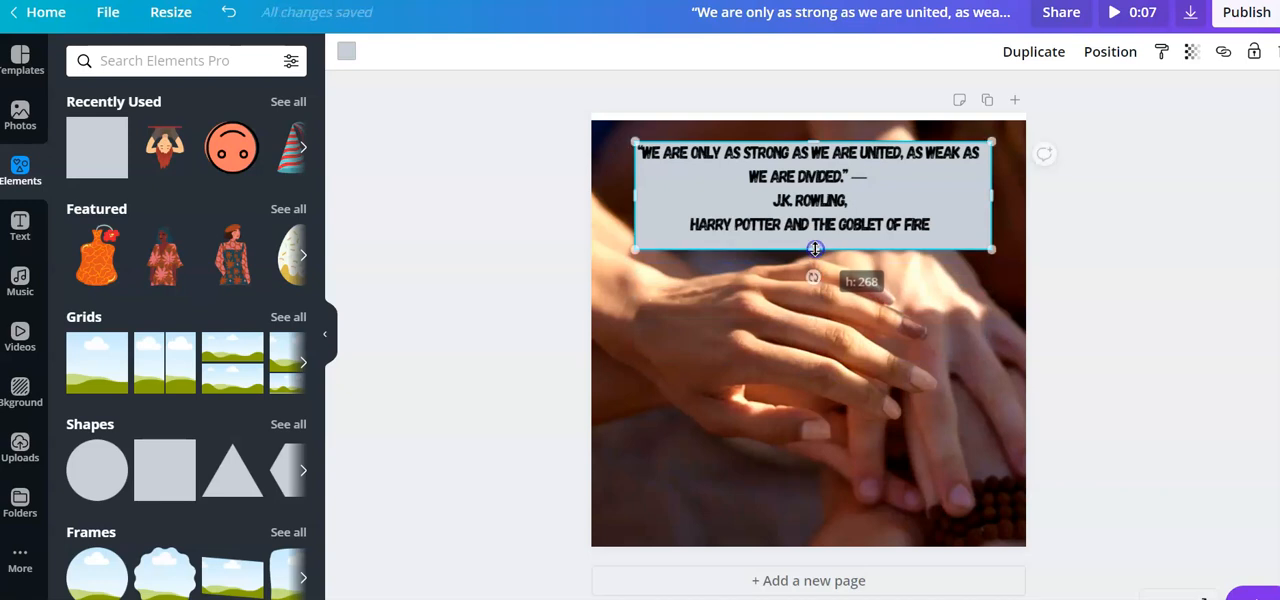
left_click(347, 51)
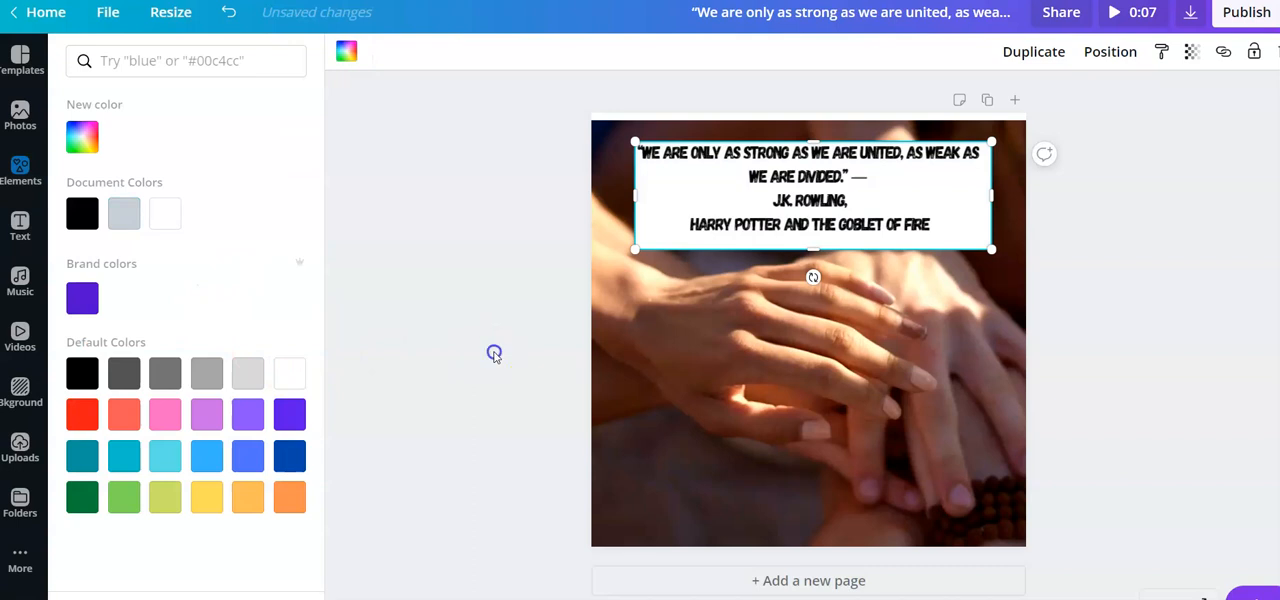
left_click(20, 170)
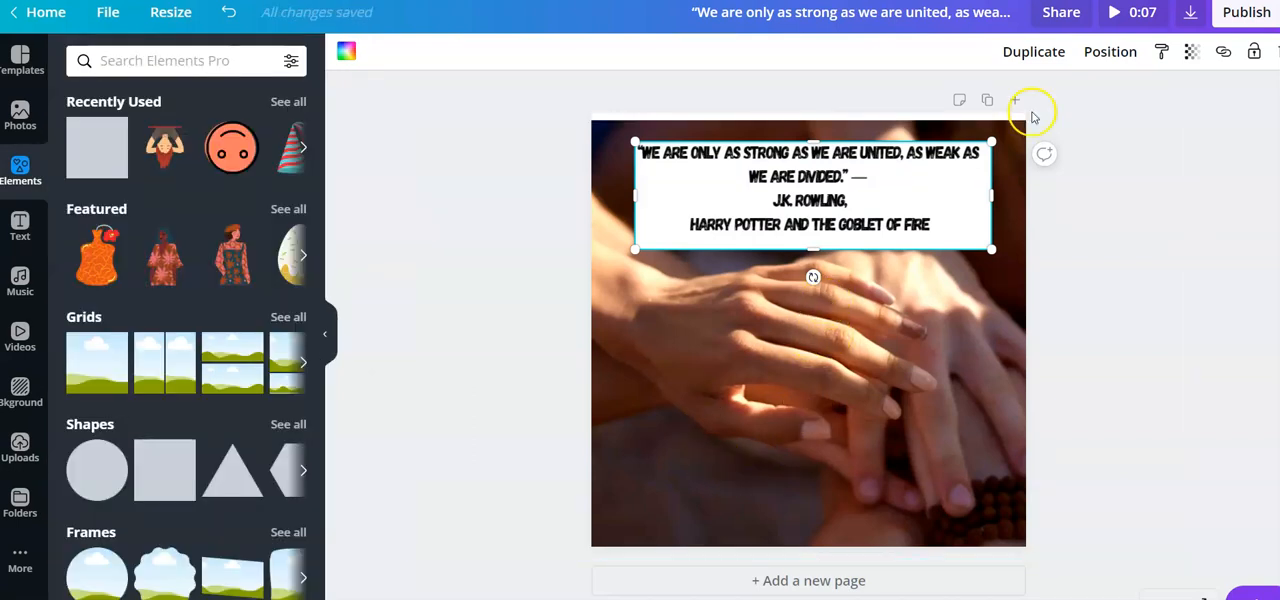
Step: Preview the design, then nudge the white quote box higher on the video
left_click(1113, 12)
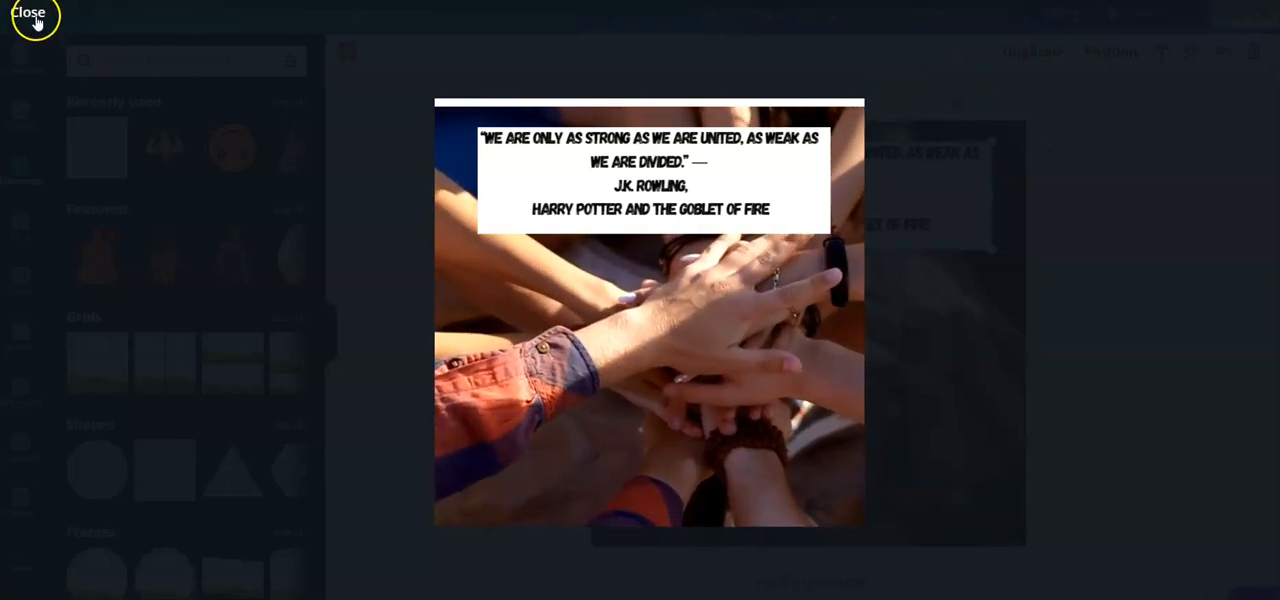
left_click(28, 12)
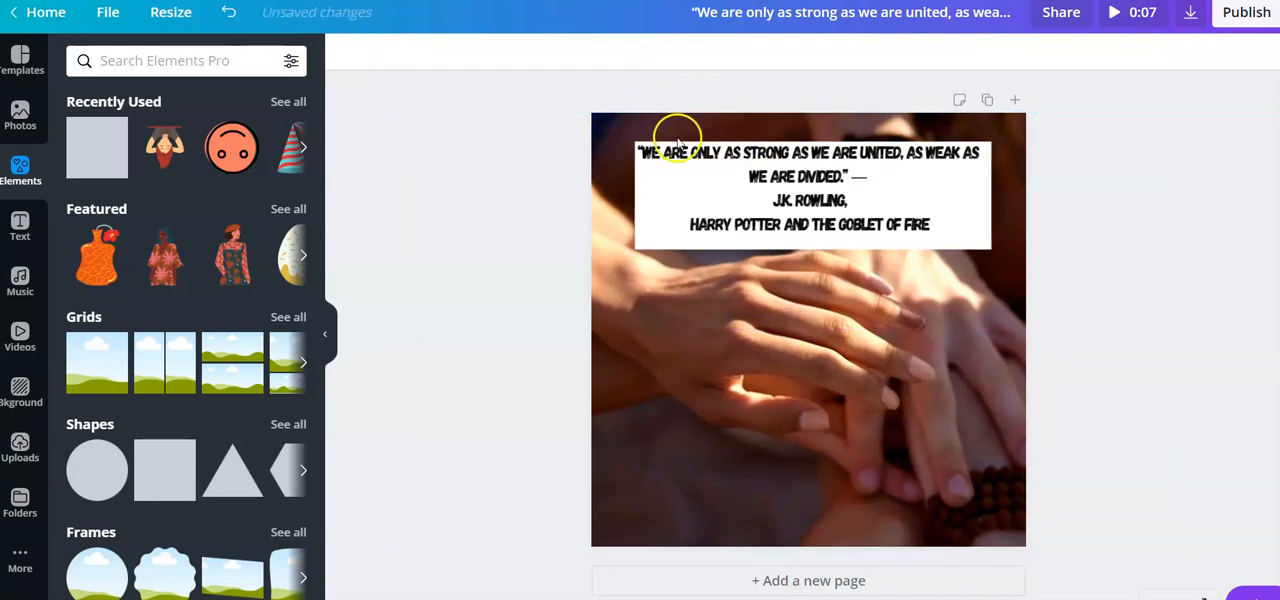
left_click(675, 152)
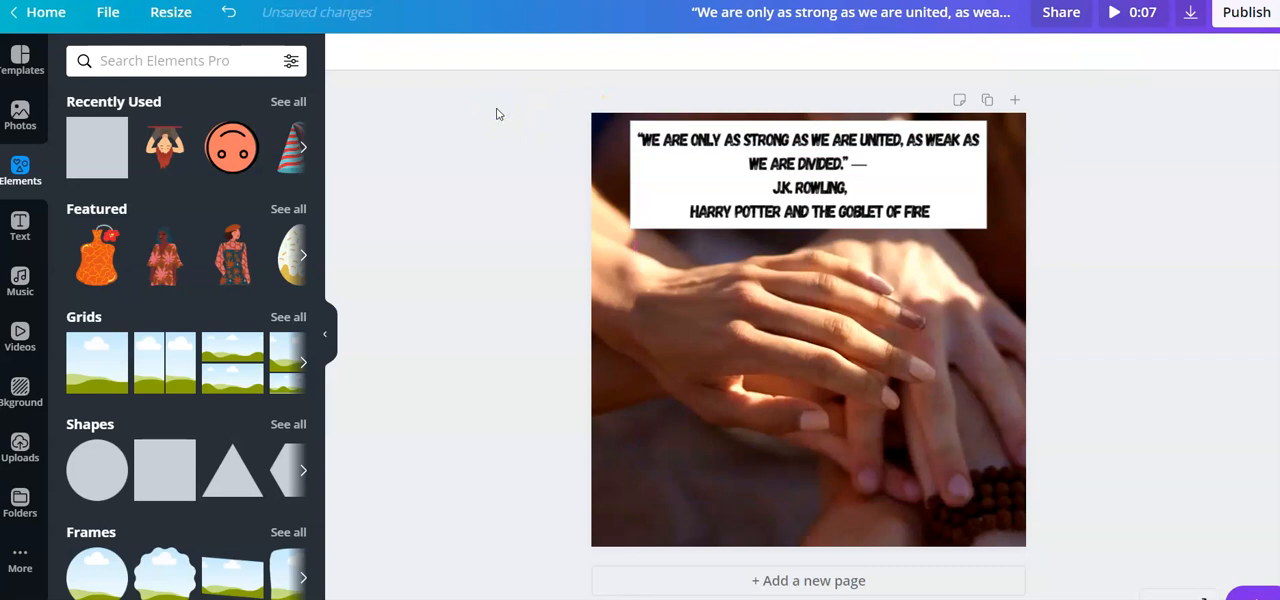
mouse_move(20, 280)
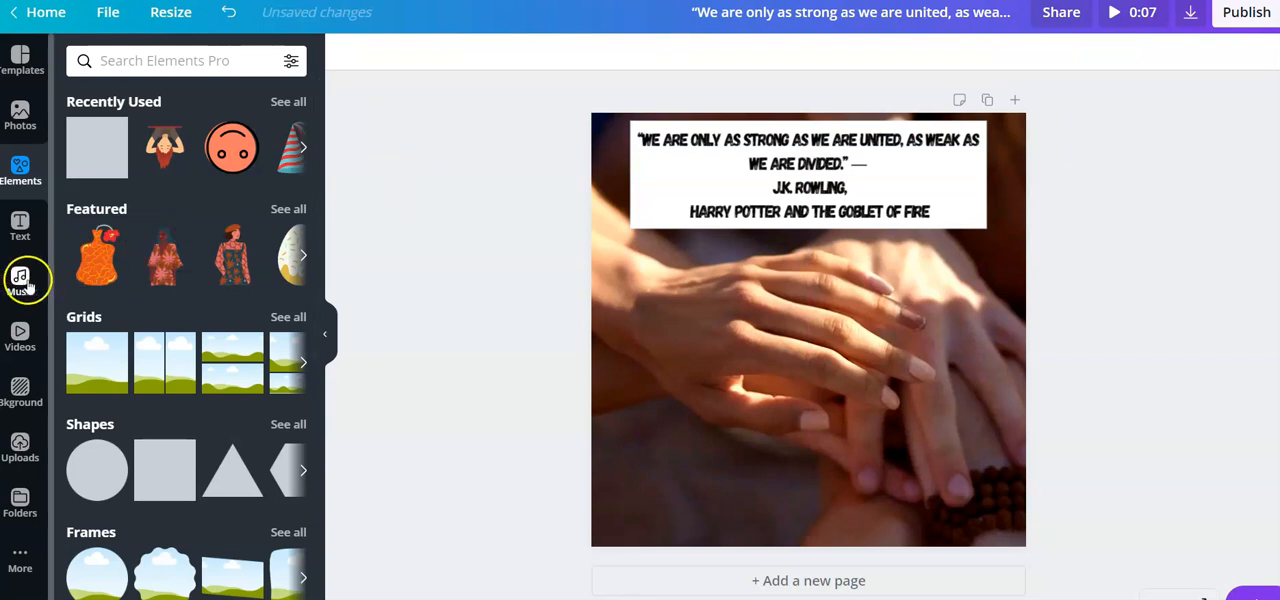
Step: Add and play the Video Game Blockbuster track, then preview the design with music
left_click(20, 280)
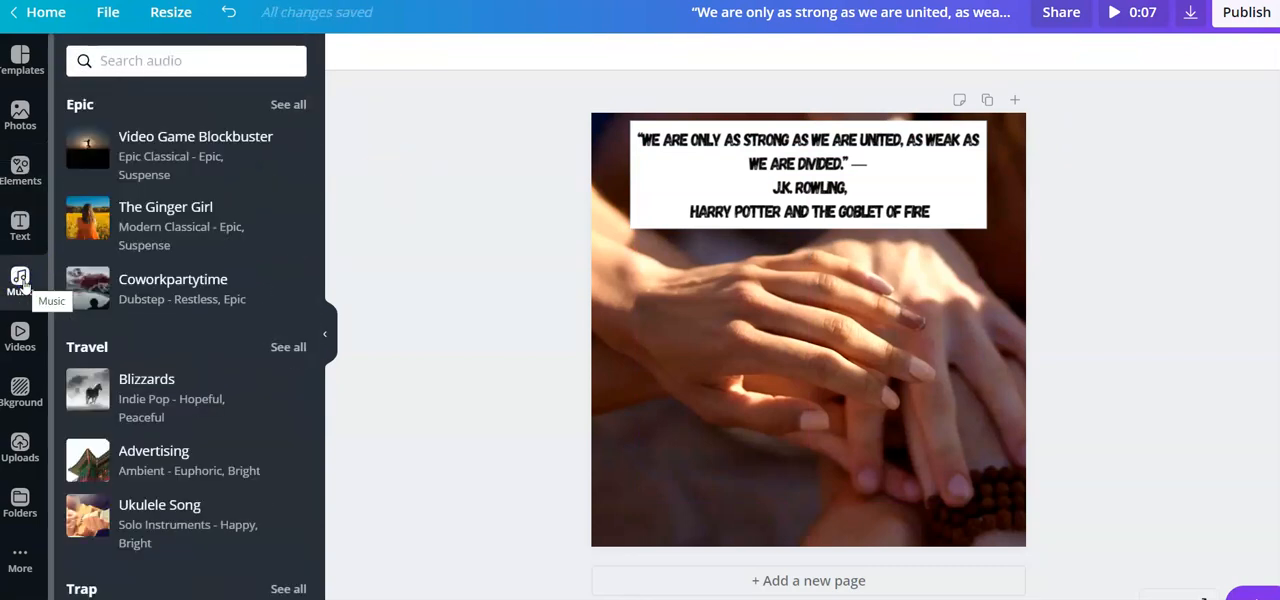
mouse_move(205, 148)
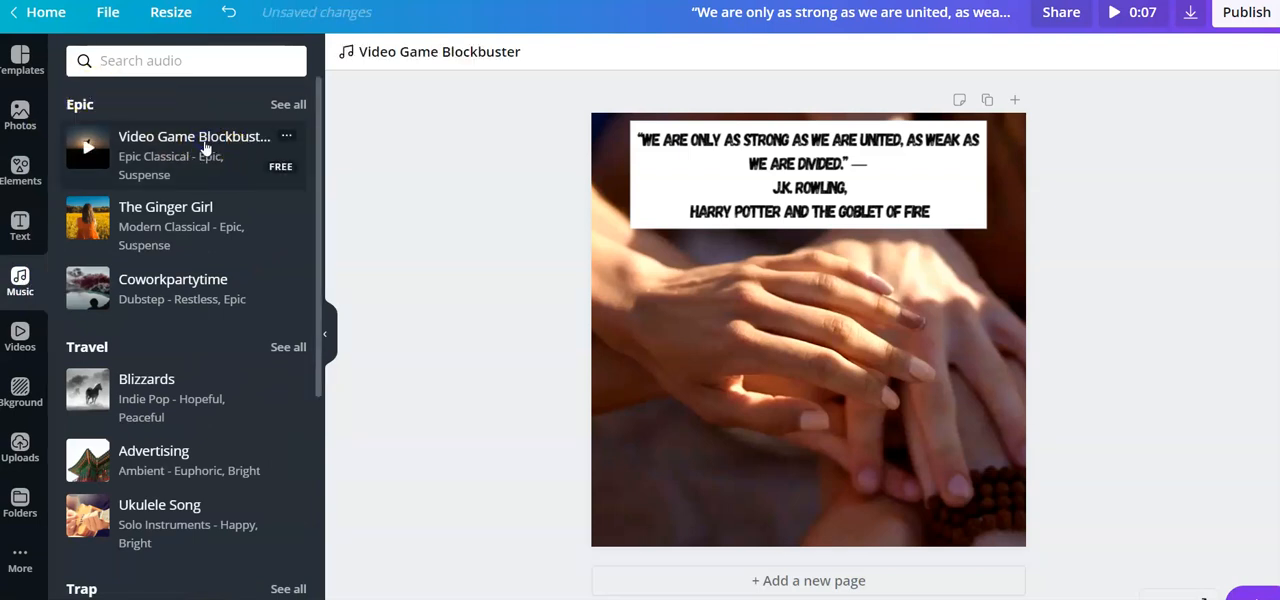
left_click(87, 147)
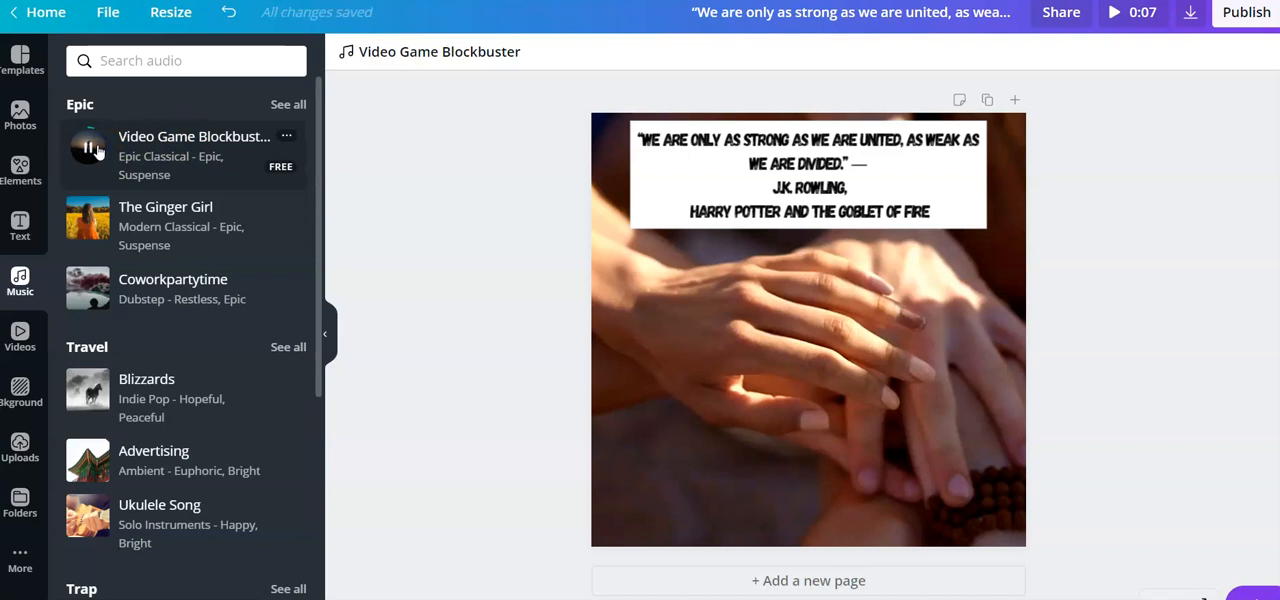
left_click(90, 148)
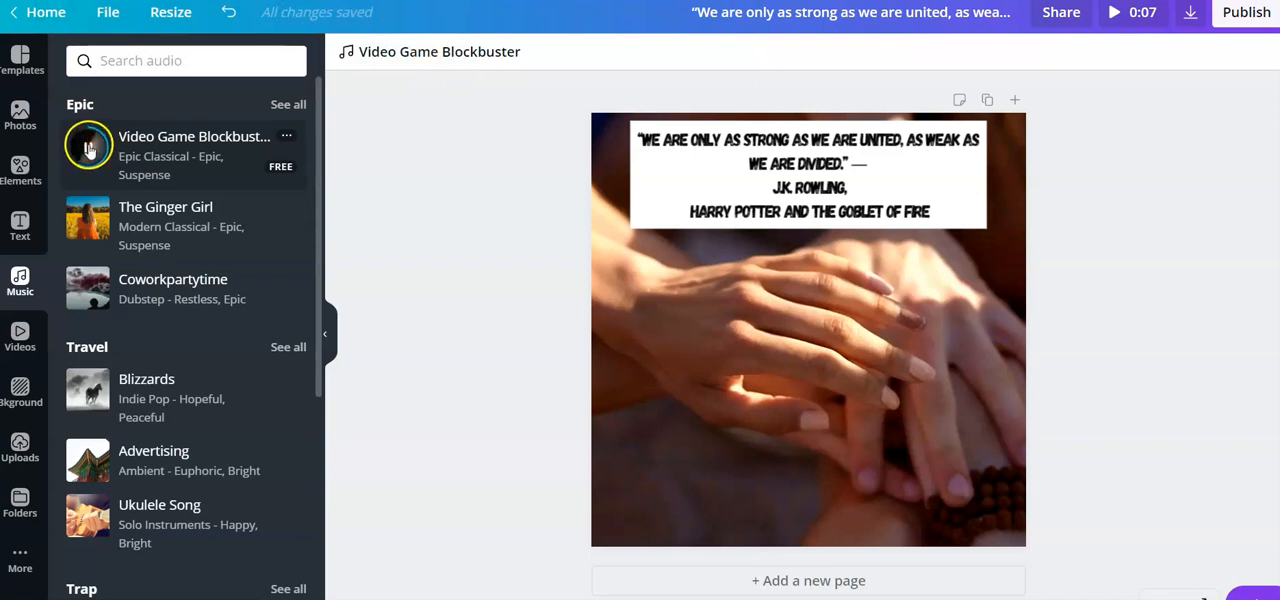
mouse_move(1090, 47)
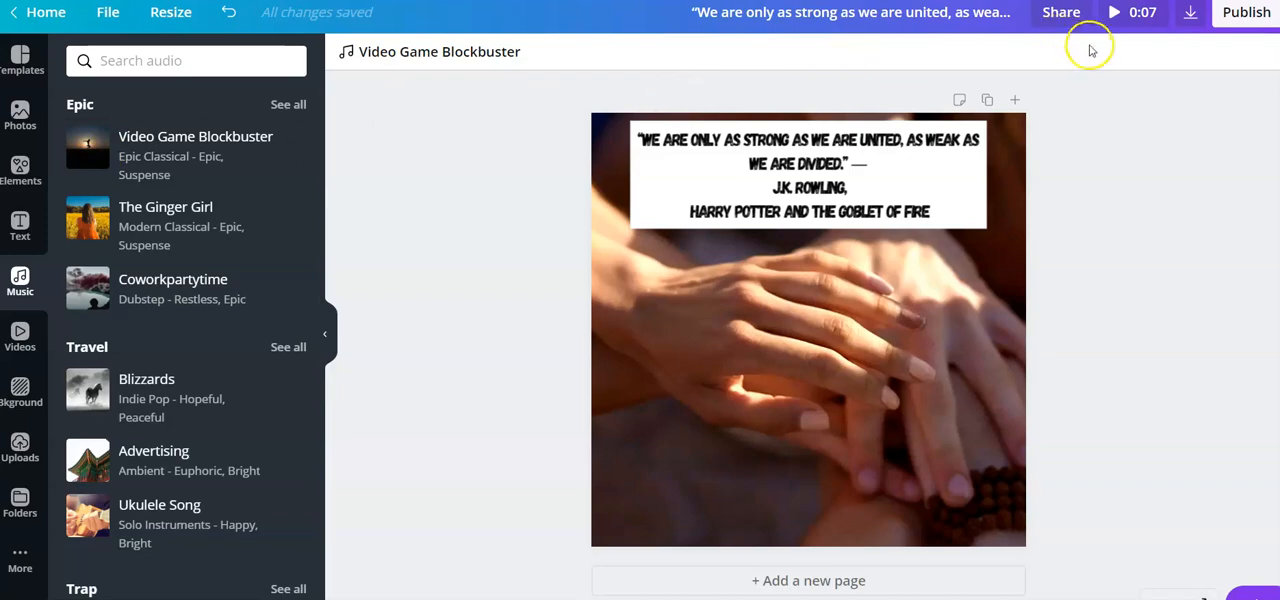
left_click(1113, 12)
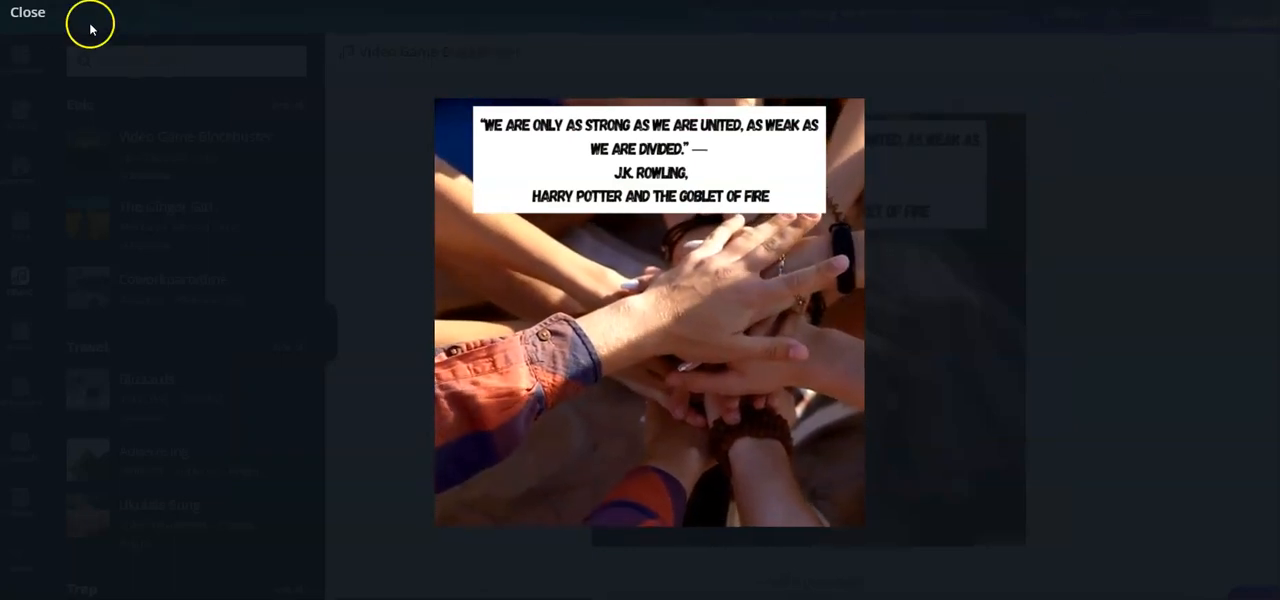
left_click(27, 11)
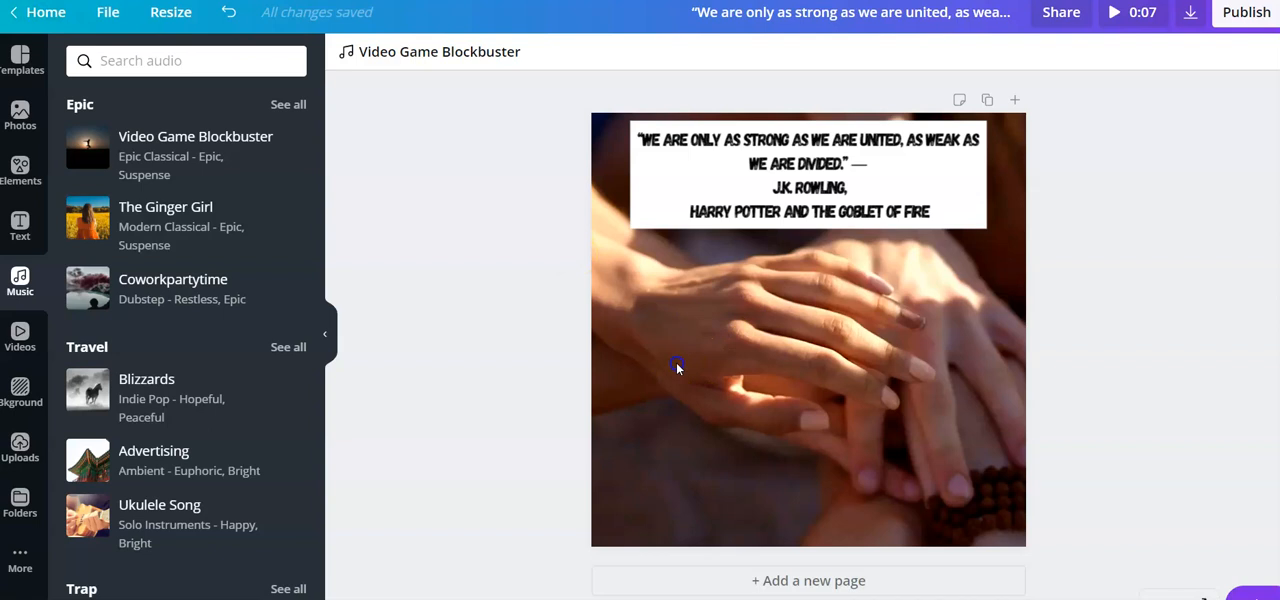
left_click(677, 365)
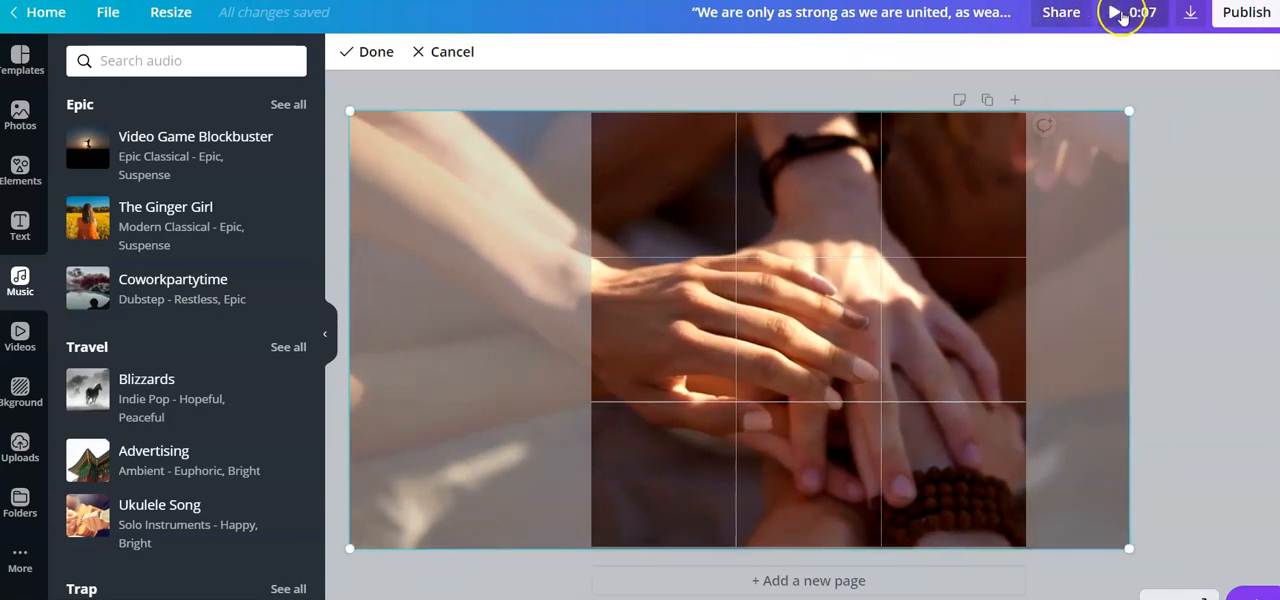
left_click(1113, 12)
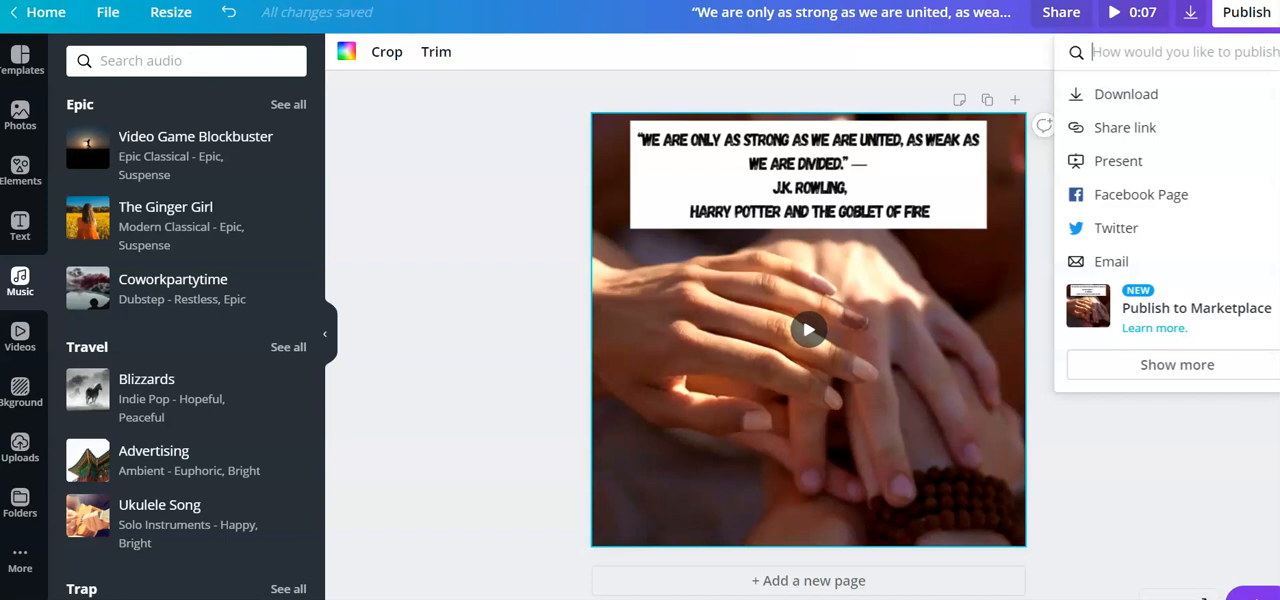
mouse_move(1137, 110)
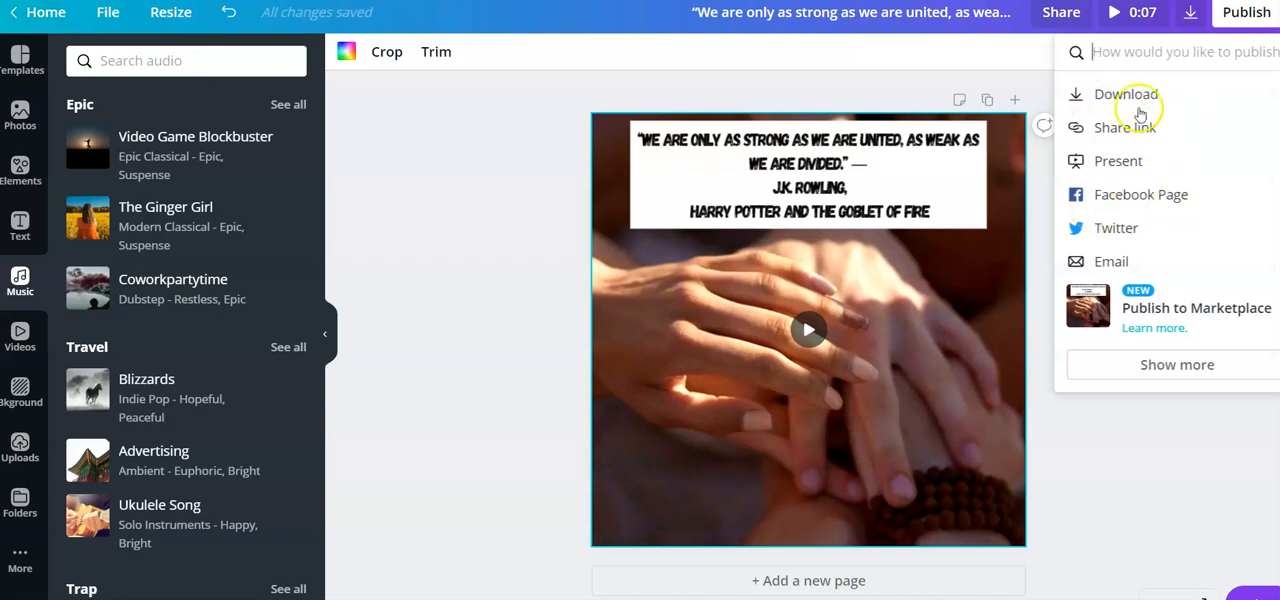
mouse_move(1125, 94)
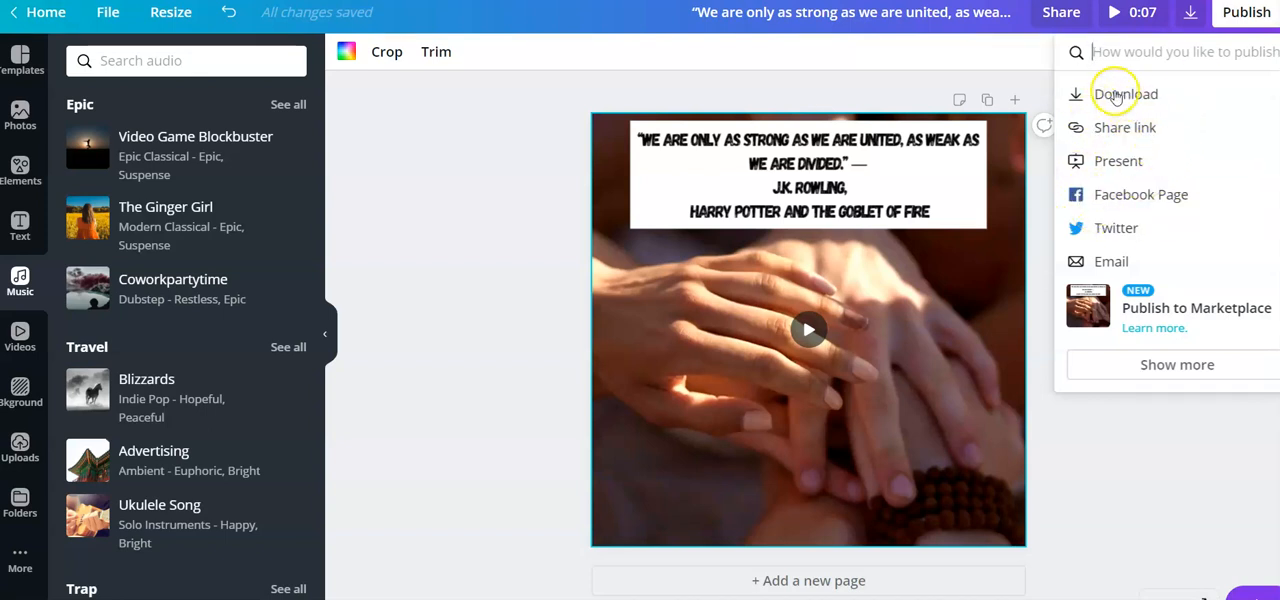
Step: Download the design with File type Video and let Canva prepare it
left_click(1125, 93)
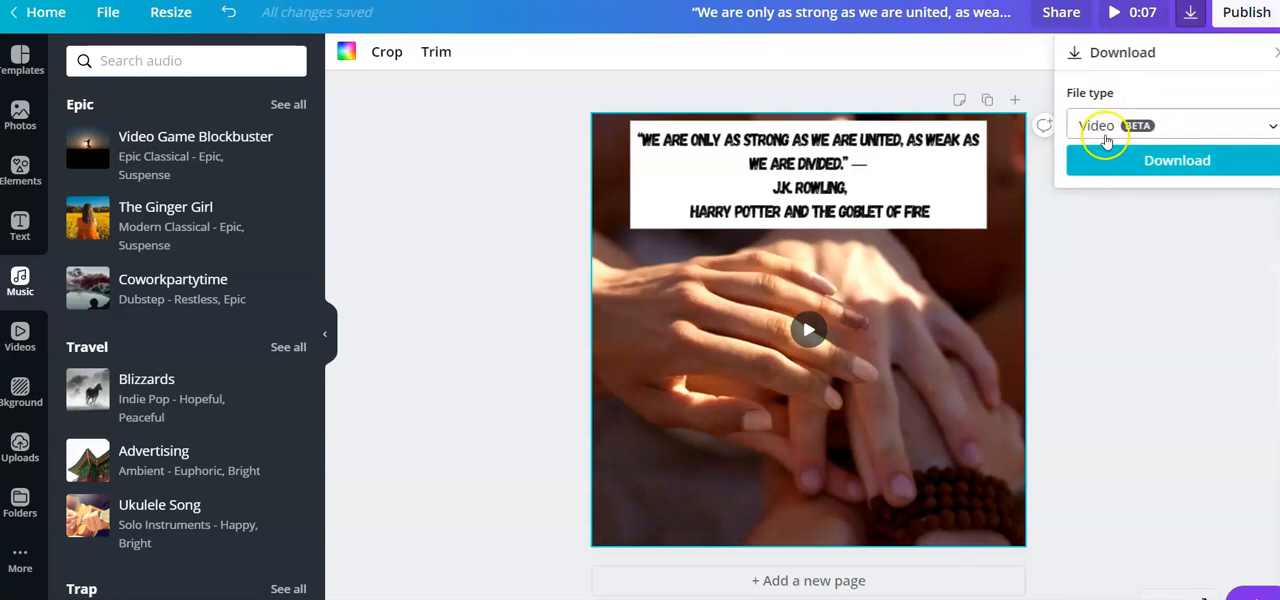
left_click(1177, 160)
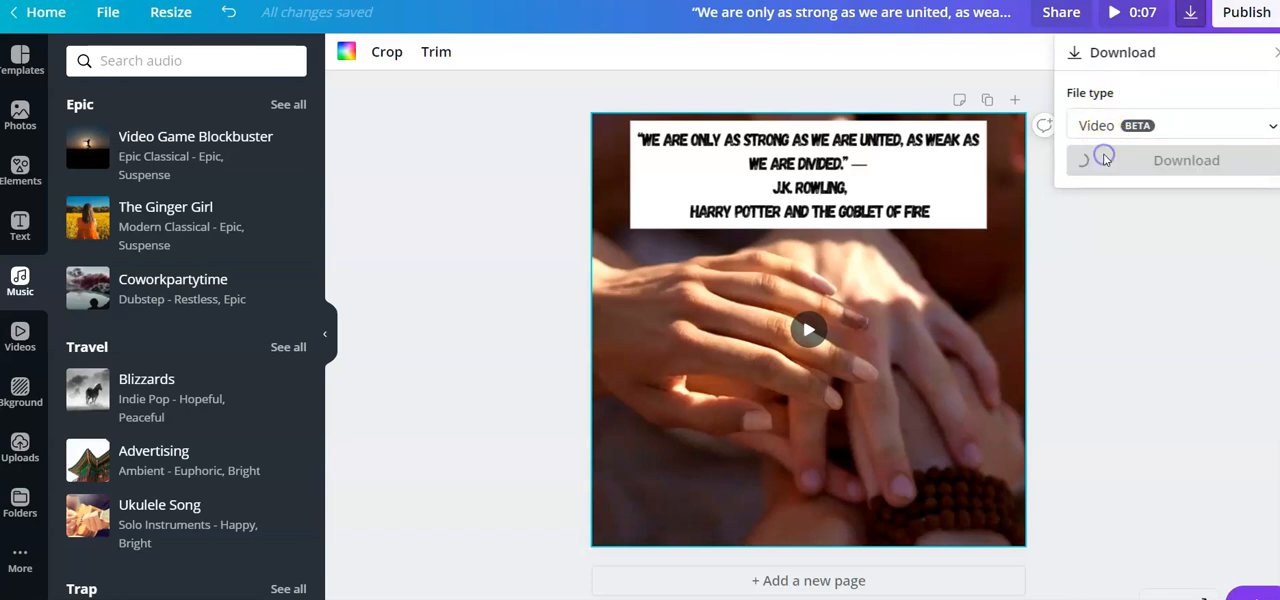
left_click(1186, 160)
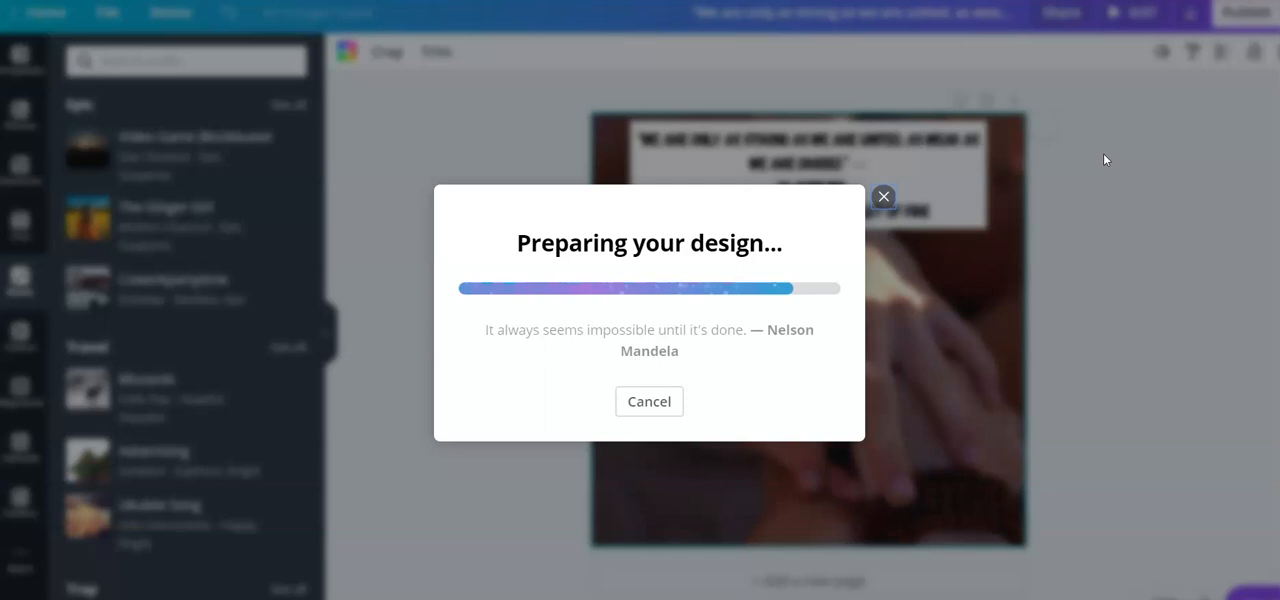
mouse_move(547, 528)
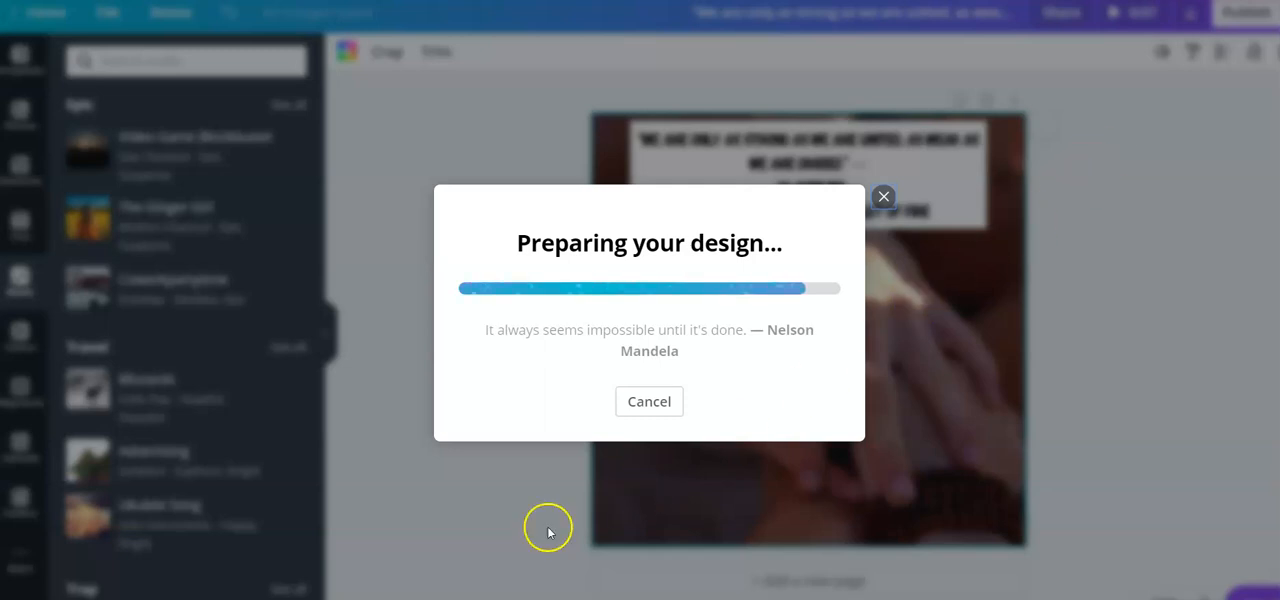